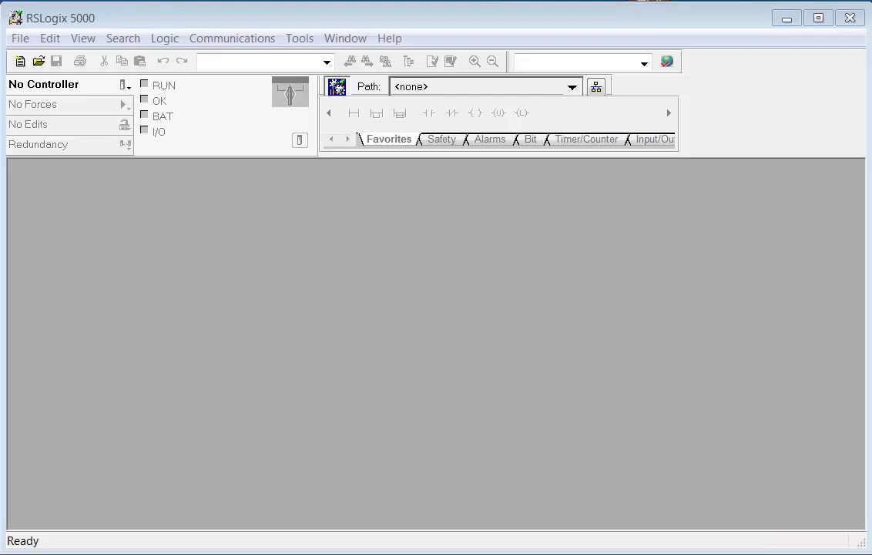
{"action": "mouse_move", "coordinate": [298, 516]}
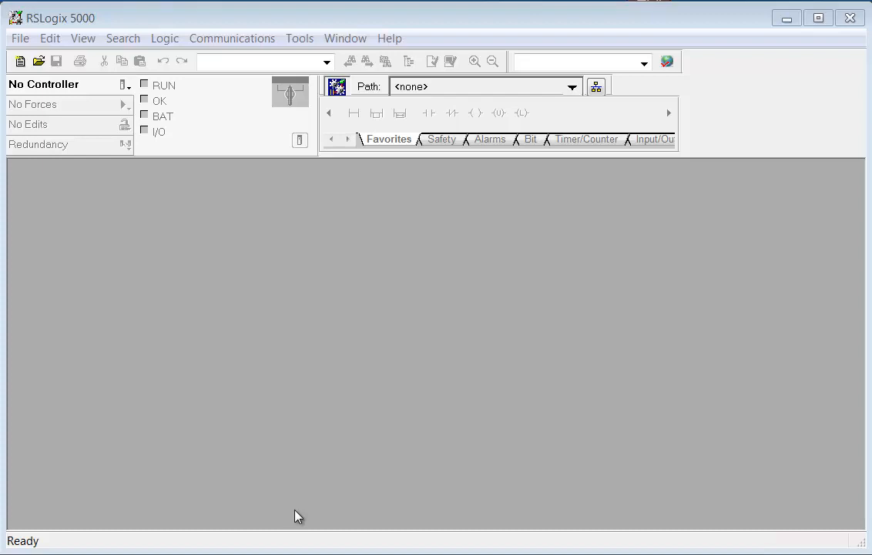
{"action": "mouse_move", "coordinate": [24, 46]}
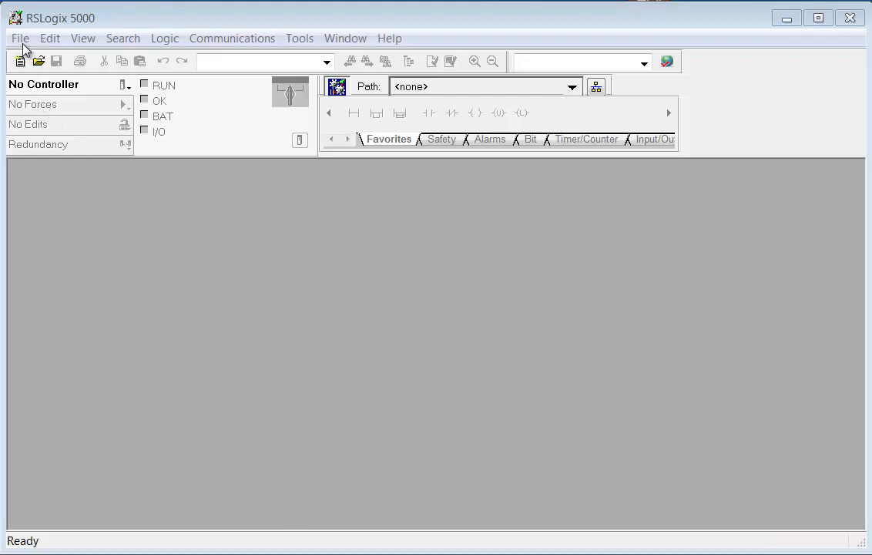
- Show the File menu and its recent projects list, with no project loaded
{"action": "left_click", "coordinate": [20, 38]}
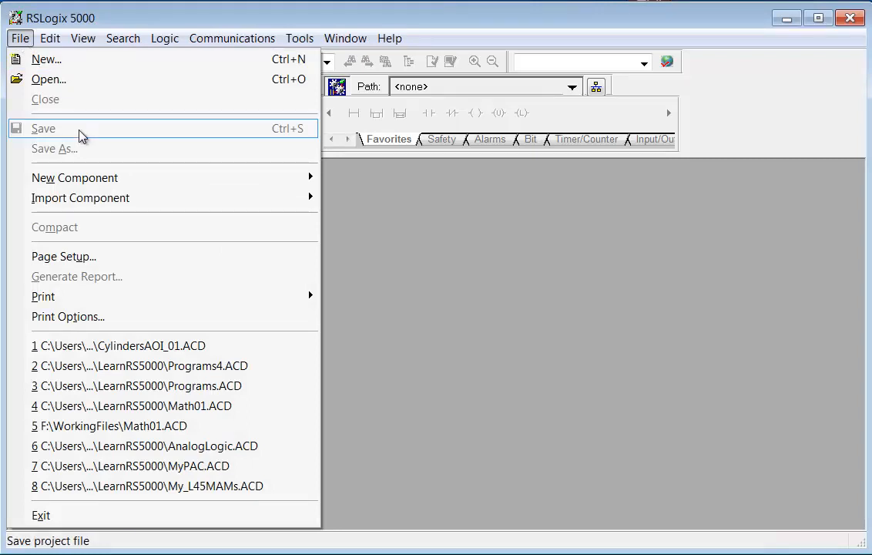
{"action": "mouse_move", "coordinate": [75, 178]}
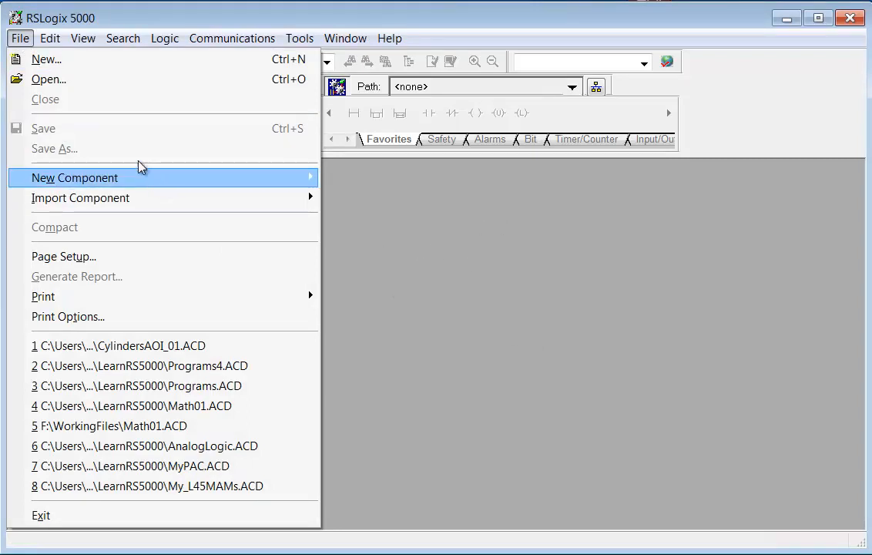
{"action": "mouse_move", "coordinate": [81, 98]}
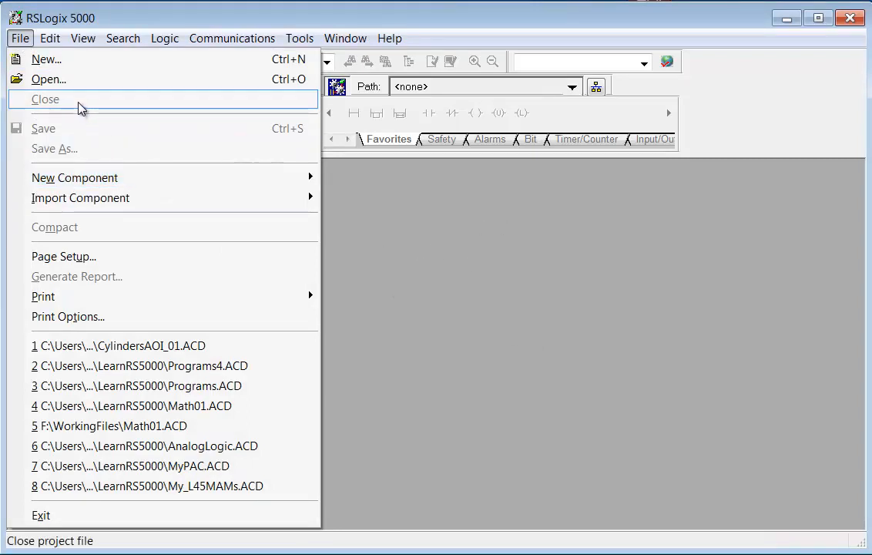
{"action": "mouse_move", "coordinate": [77, 117]}
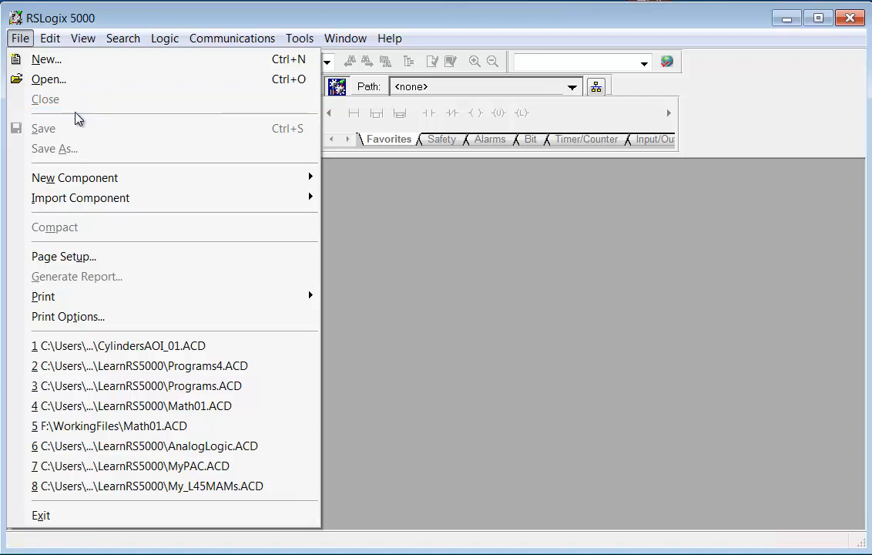
{"action": "mouse_move", "coordinate": [77, 232]}
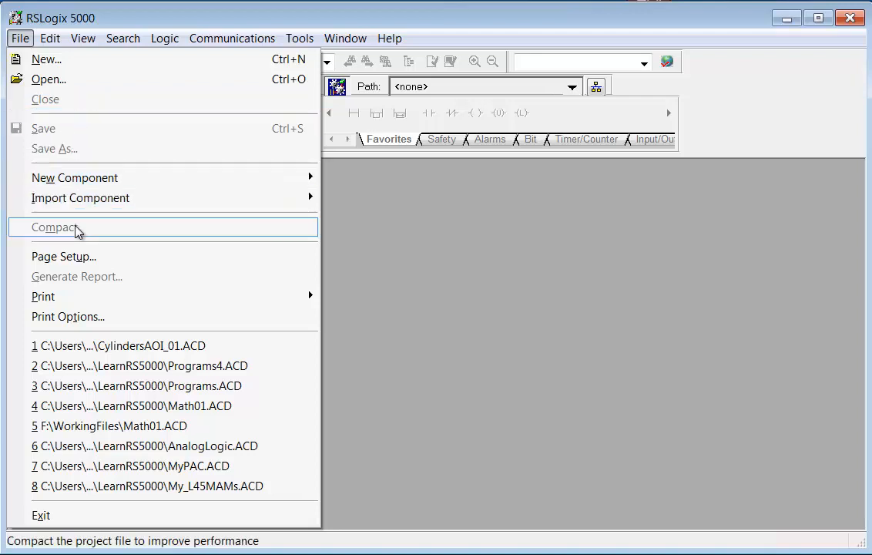
{"action": "mouse_move", "coordinate": [77, 276]}
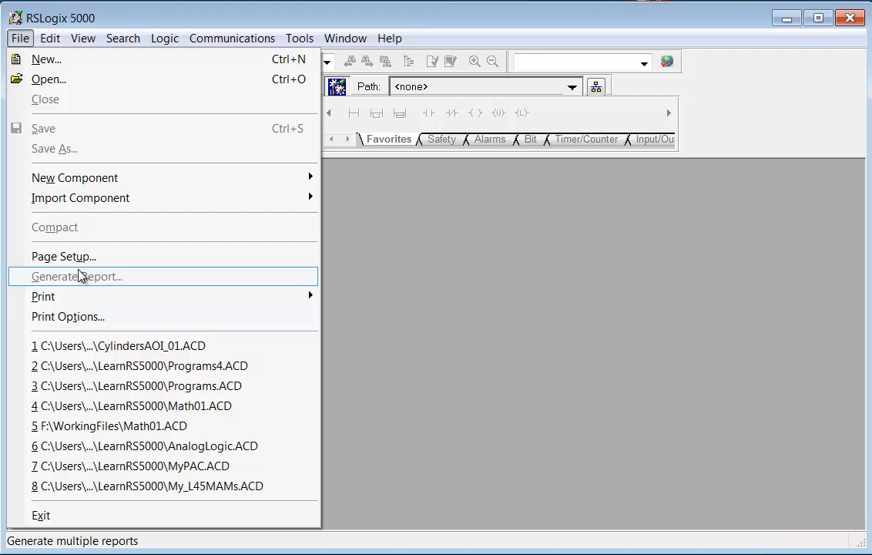
{"action": "mouse_move", "coordinate": [63, 256]}
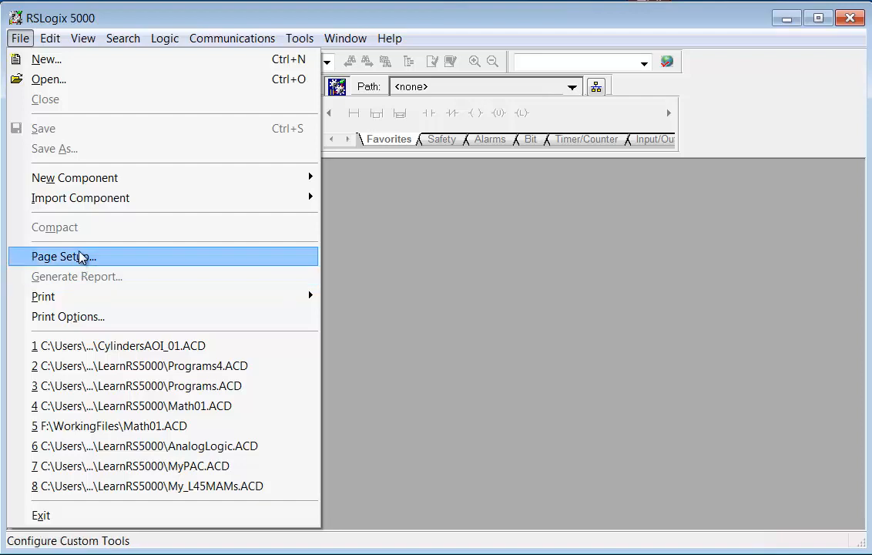
{"action": "mouse_move", "coordinate": [68, 188]}
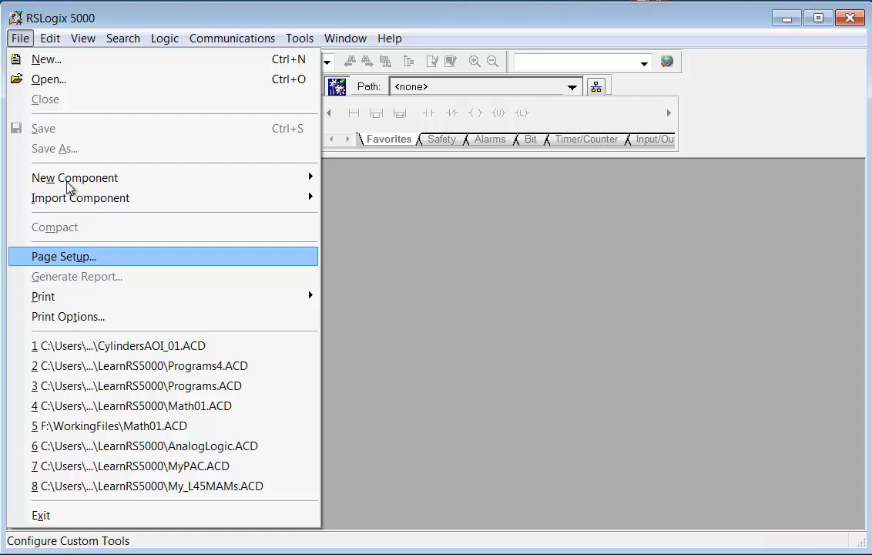
{"action": "mouse_move", "coordinate": [49, 79]}
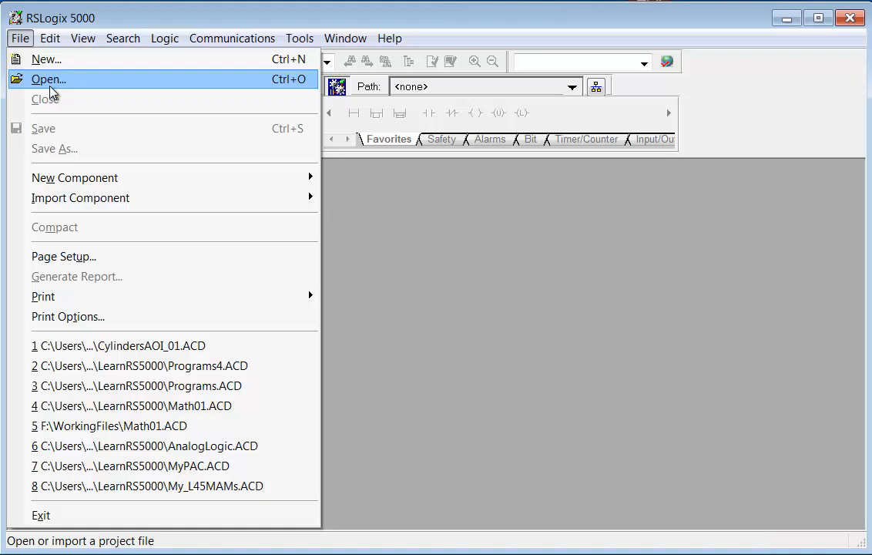
{"action": "mouse_move", "coordinate": [128, 345]}
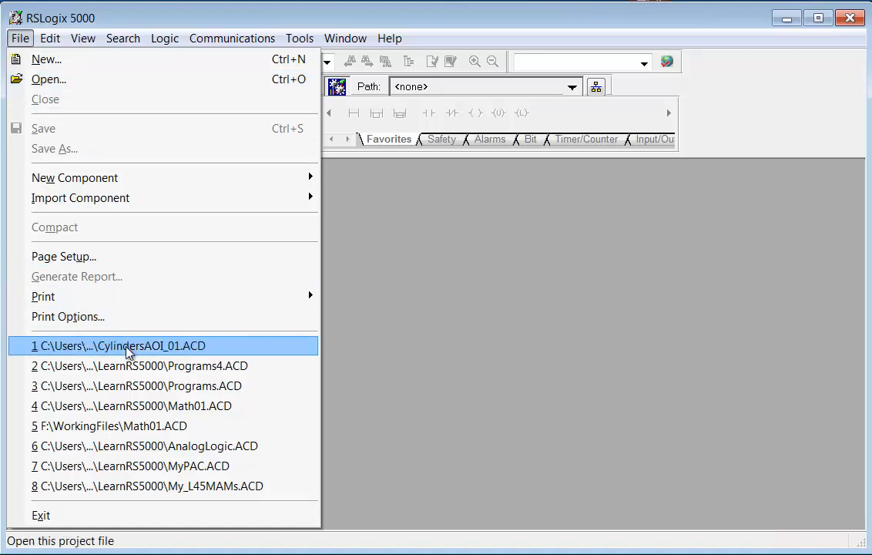
{"action": "mouse_move", "coordinate": [143, 486]}
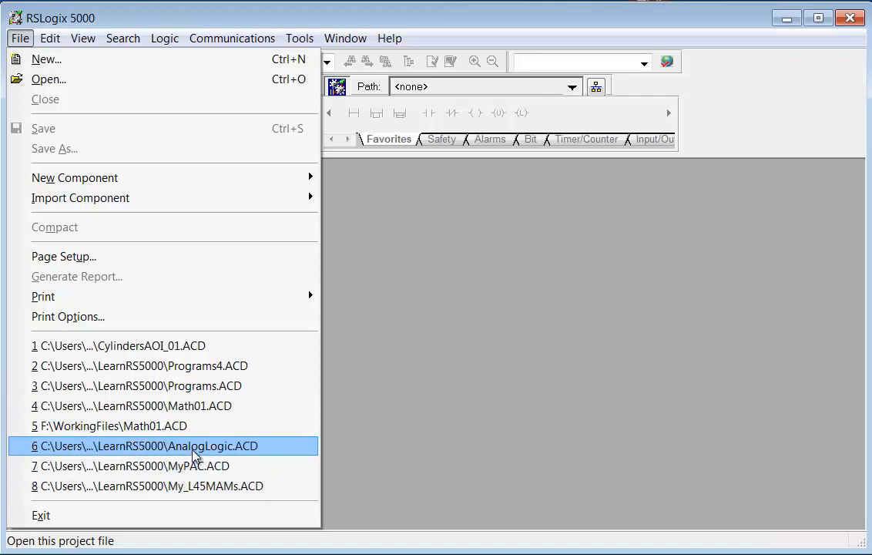
{"action": "mouse_move", "coordinate": [193, 406]}
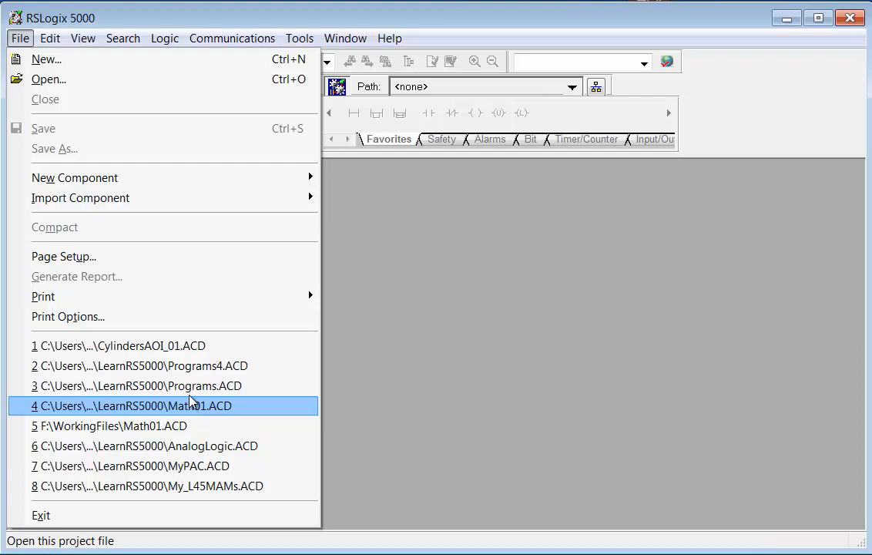
{"action": "mouse_move", "coordinate": [204, 365]}
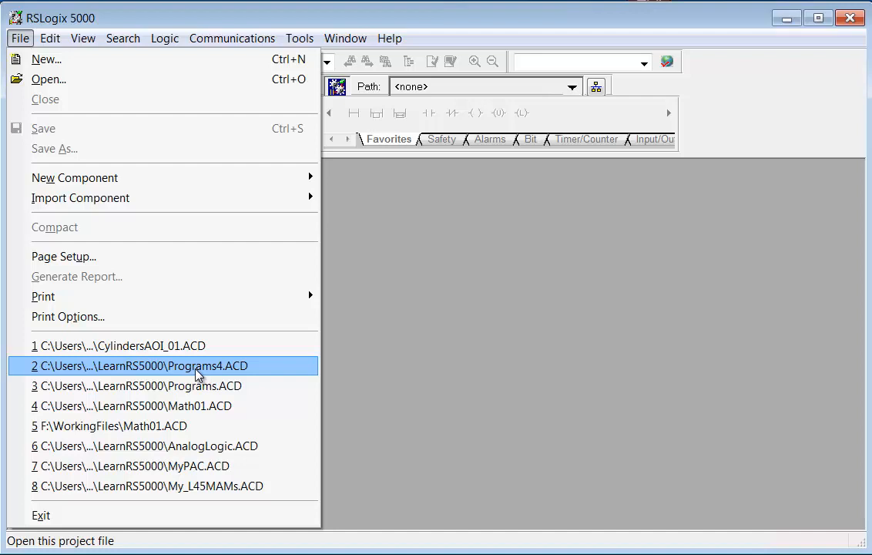
- Review File's New Component, Import and Print submenus, ending on the greyed-out Edit menu
{"action": "left_click", "coordinate": [49, 38]}
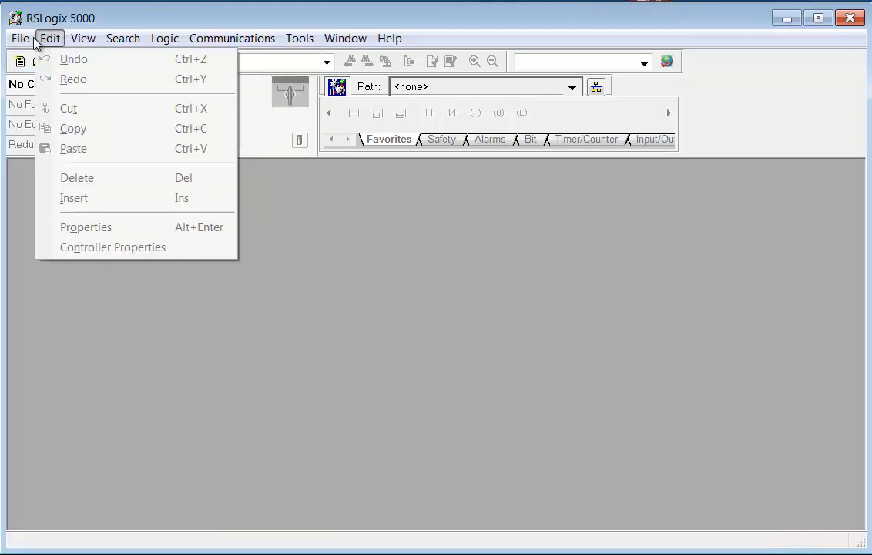
{"action": "left_click", "coordinate": [20, 38]}
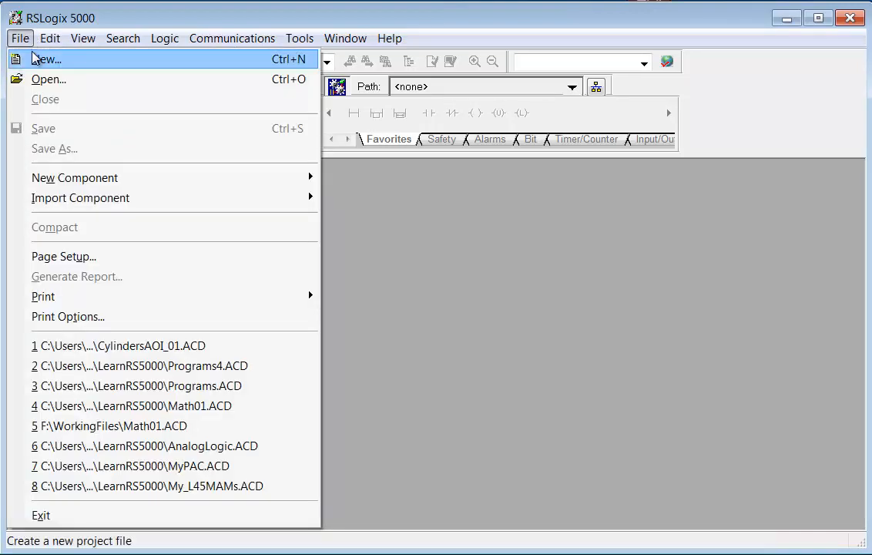
{"action": "mouse_move", "coordinate": [48, 80]}
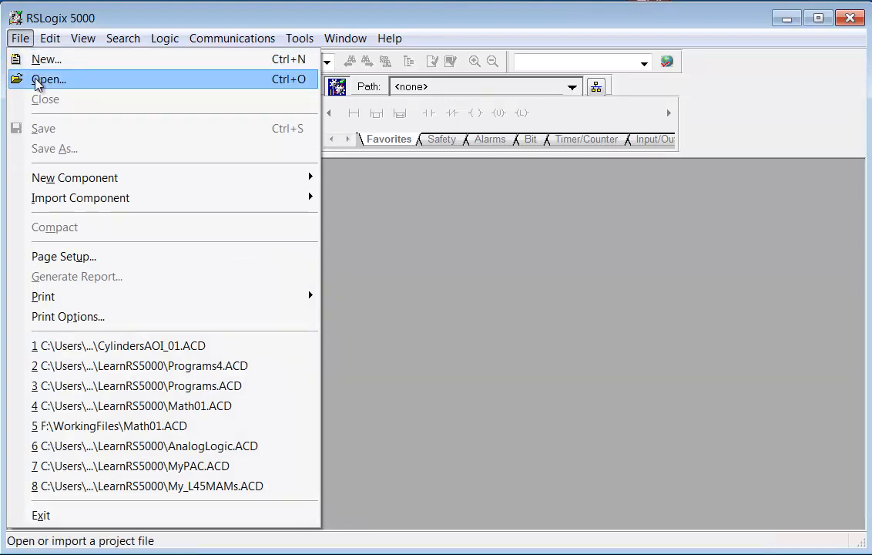
{"action": "mouse_move", "coordinate": [116, 296]}
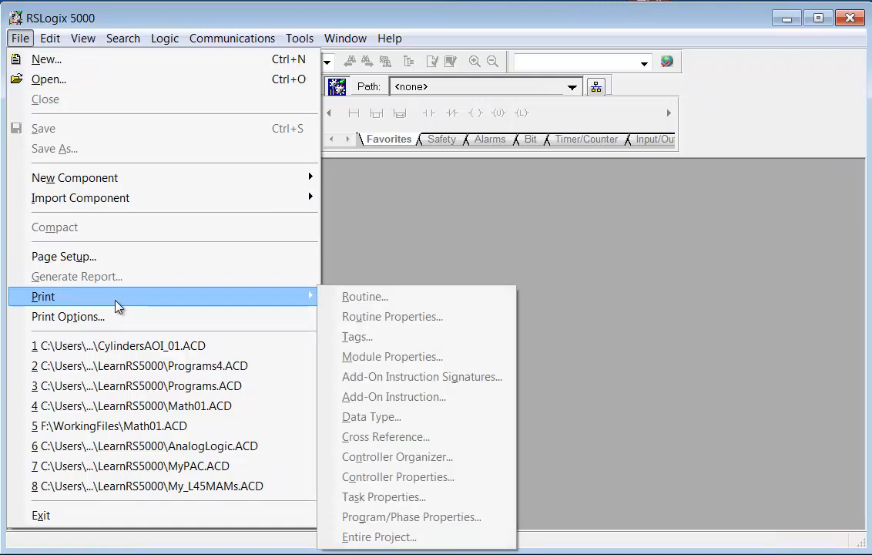
{"action": "mouse_move", "coordinate": [334, 302]}
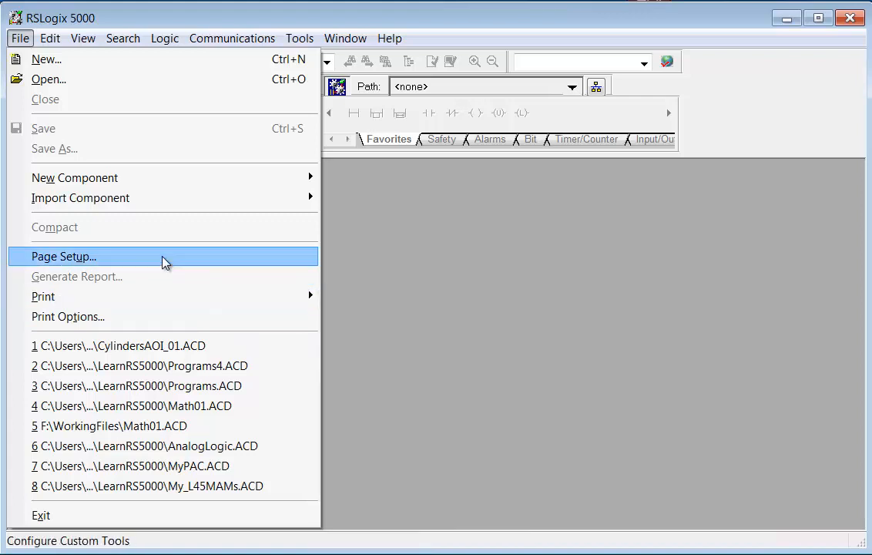
{"action": "mouse_move", "coordinate": [74, 177]}
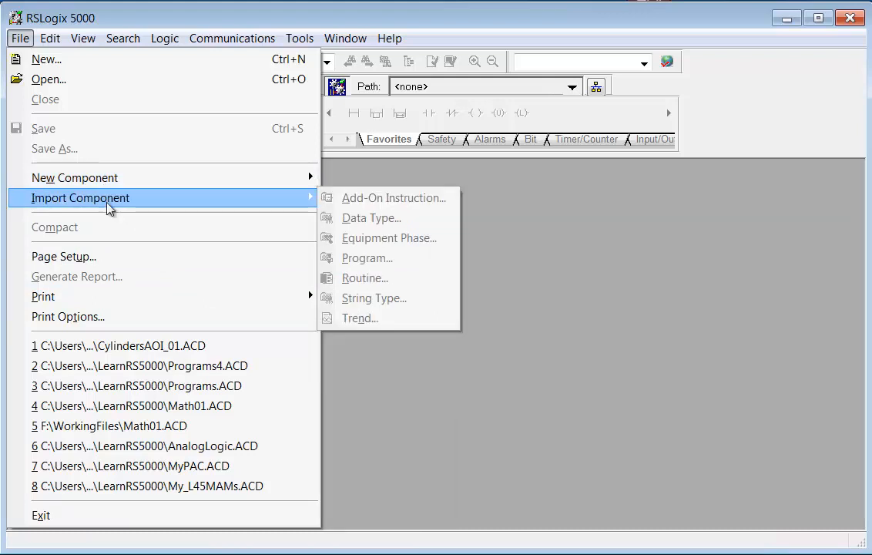
{"action": "mouse_move", "coordinate": [99, 198]}
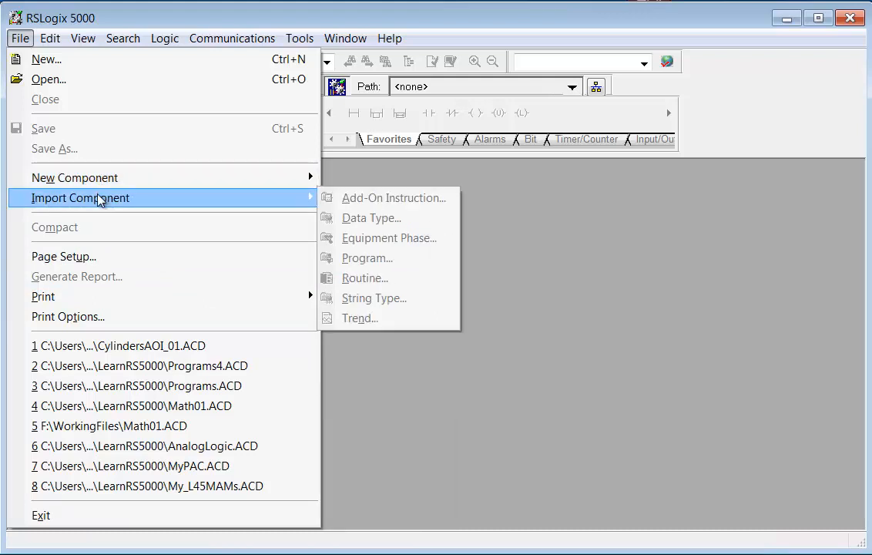
{"action": "mouse_move", "coordinate": [74, 177]}
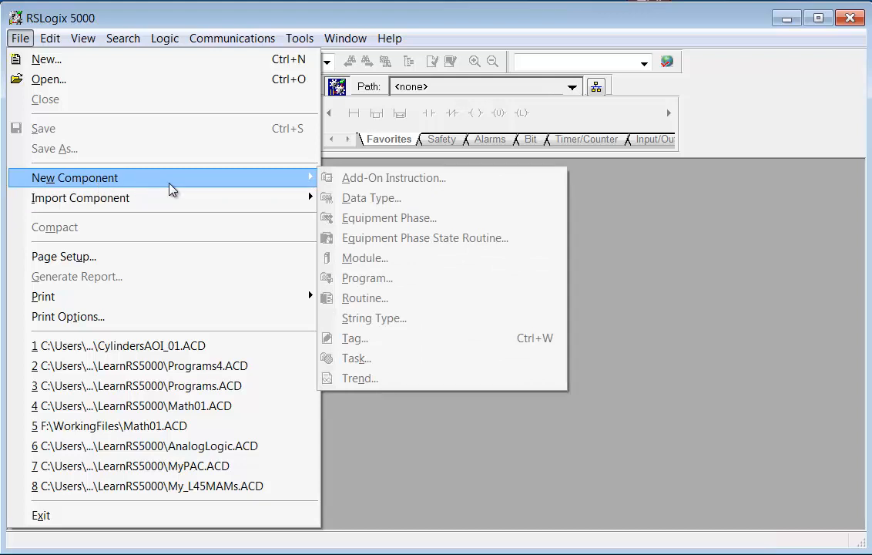
{"action": "mouse_move", "coordinate": [248, 188]}
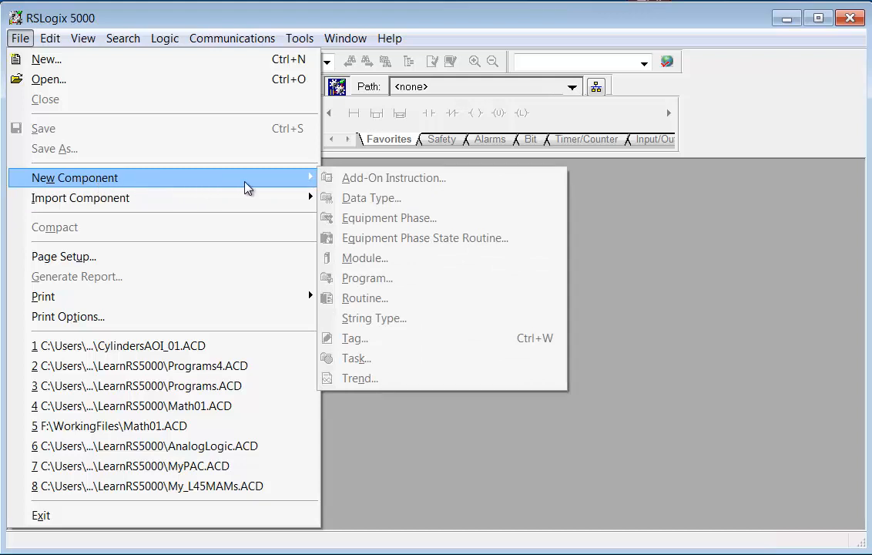
{"action": "mouse_move", "coordinate": [314, 185]}
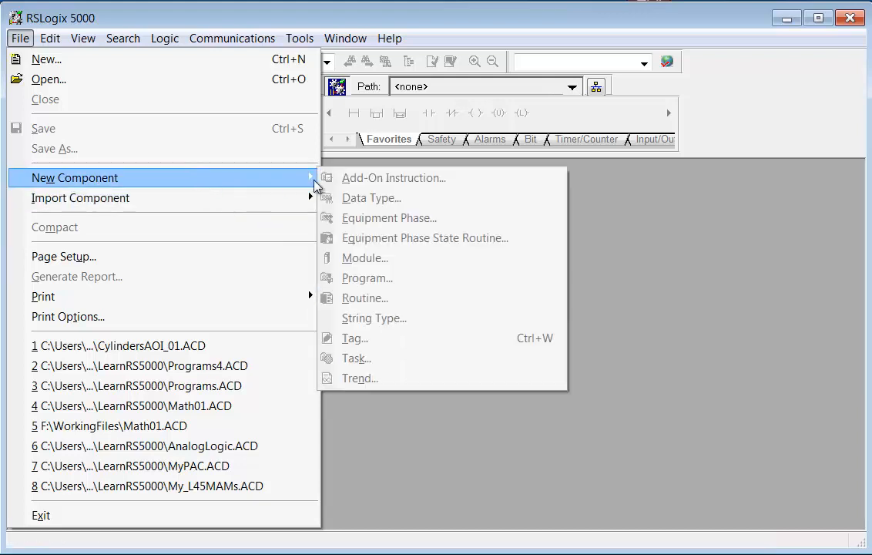
{"action": "left_click", "coordinate": [49, 38]}
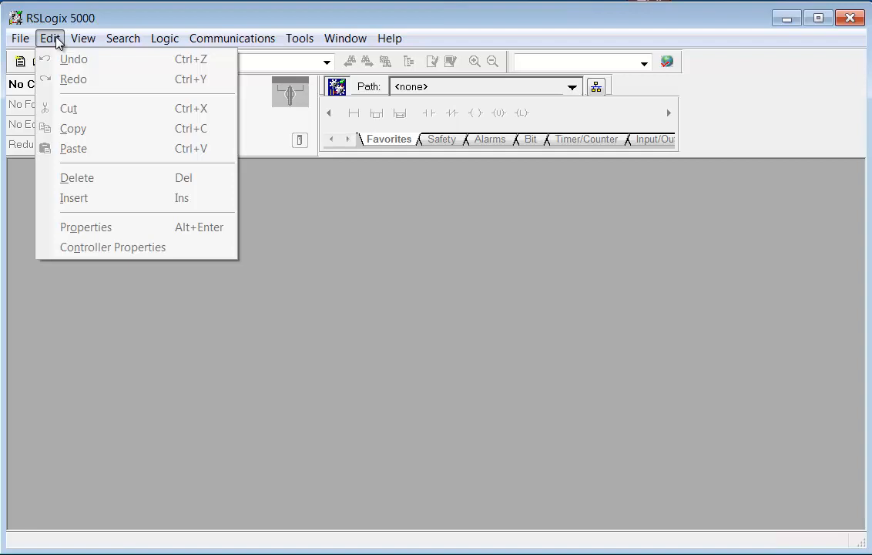
- Show the View menu with Toolbars, Errors, Search Results, Watch and Start Page
{"action": "left_click", "coordinate": [83, 37]}
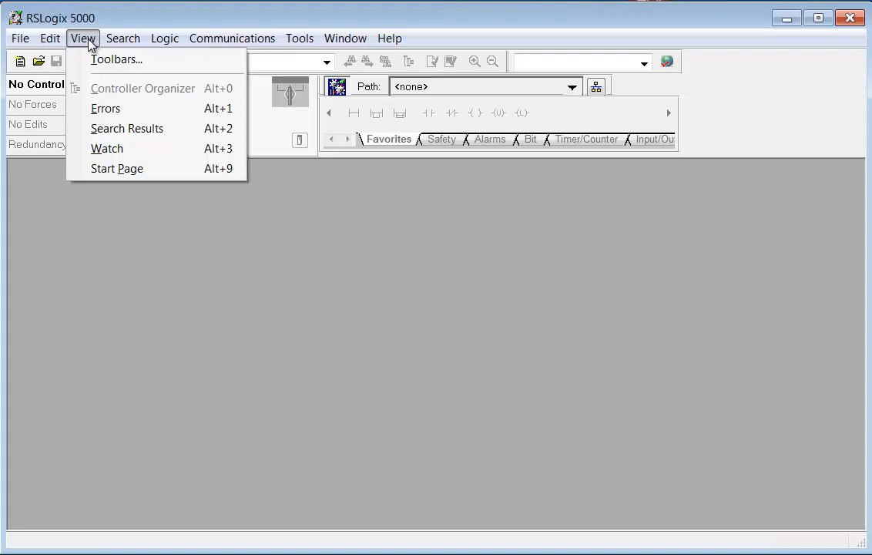
{"action": "mouse_move", "coordinate": [143, 88]}
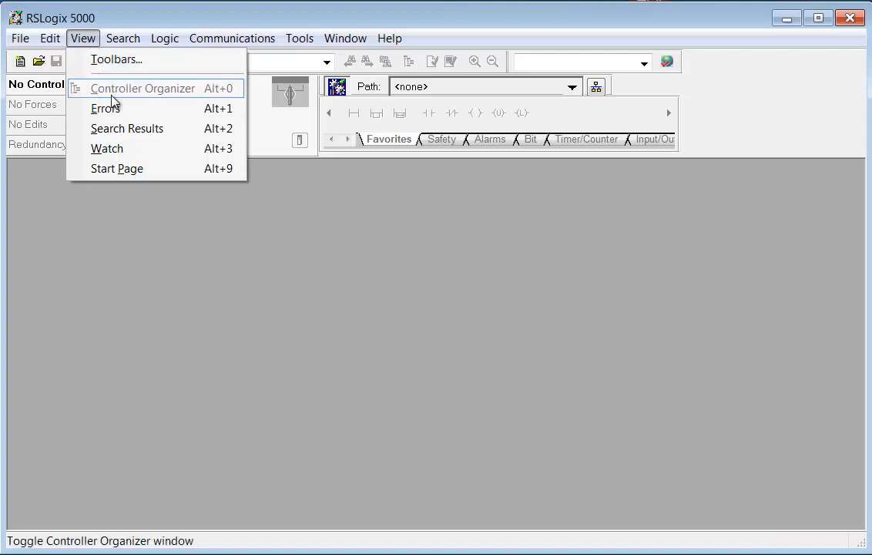
{"action": "mouse_move", "coordinate": [108, 148]}
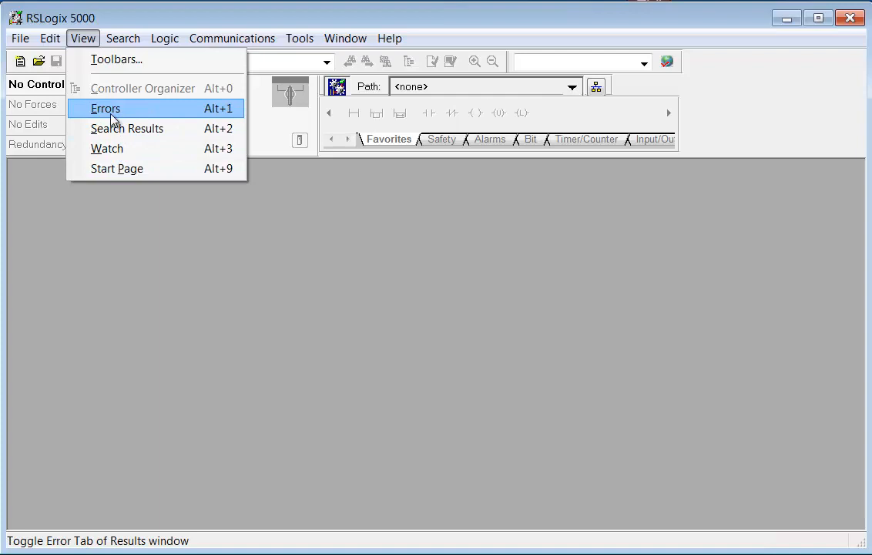
{"action": "mouse_move", "coordinate": [116, 59]}
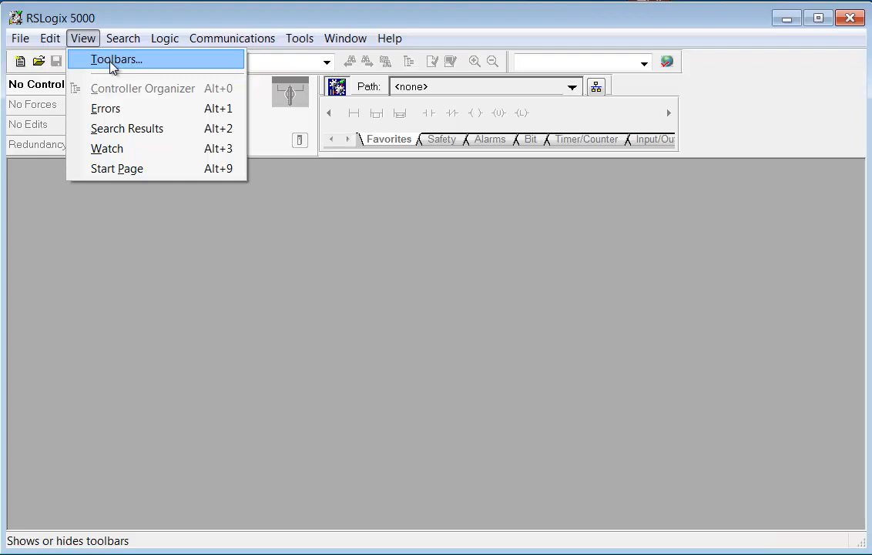
- Review the Toolbars dialog and close it, keeping Standard, Online, Path Bar and Language Element enabled
{"action": "left_click", "coordinate": [115, 59]}
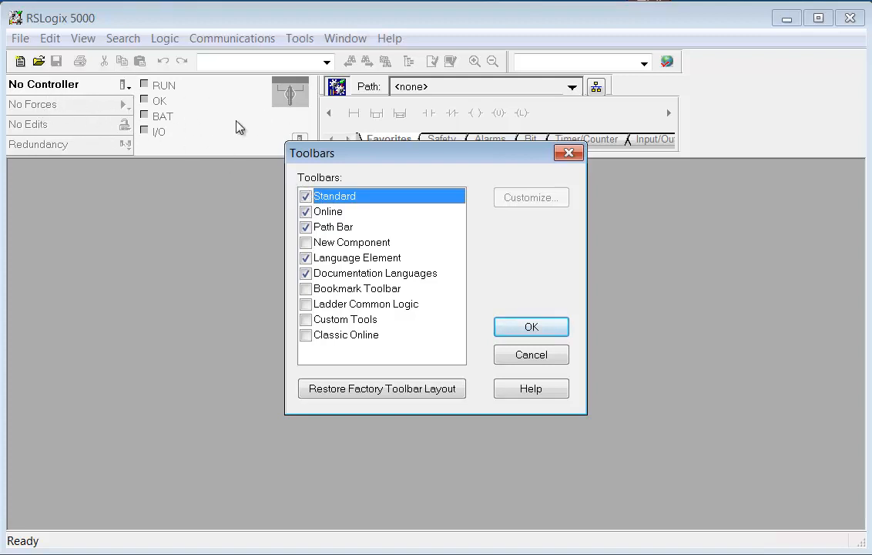
{"action": "mouse_move", "coordinate": [530, 100]}
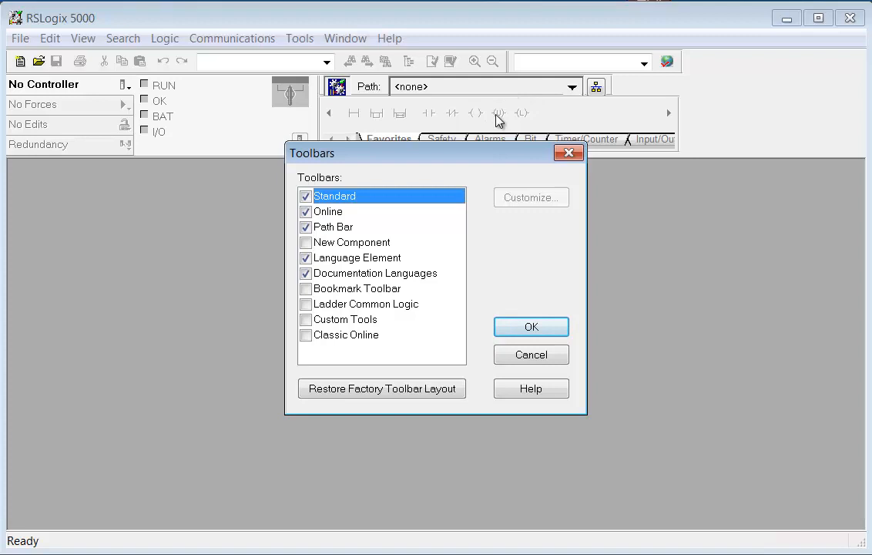
{"action": "mouse_move", "coordinate": [530, 114]}
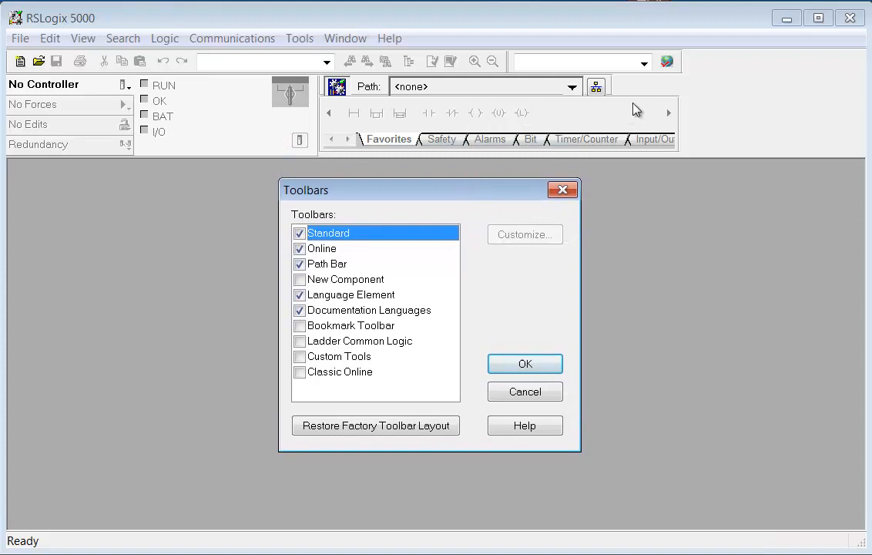
{"action": "mouse_move", "coordinate": [647, 69]}
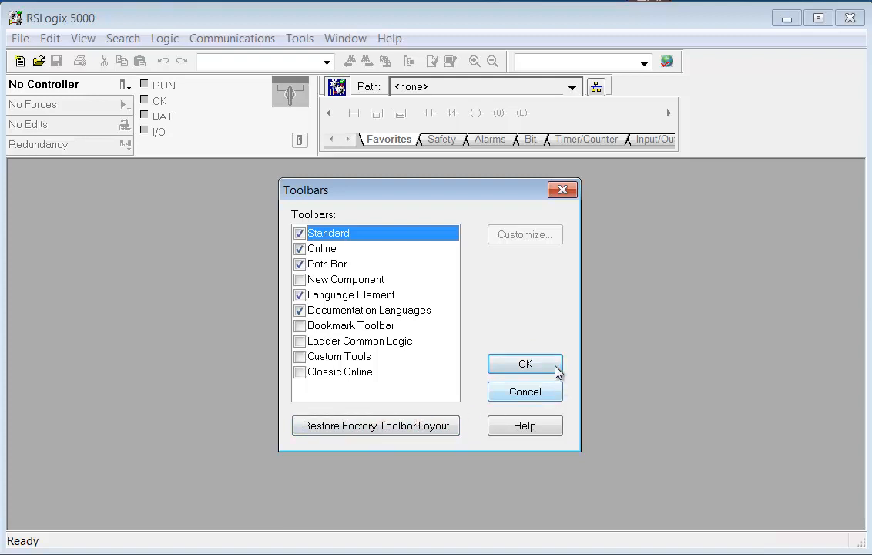
{"action": "left_click", "coordinate": [525, 362]}
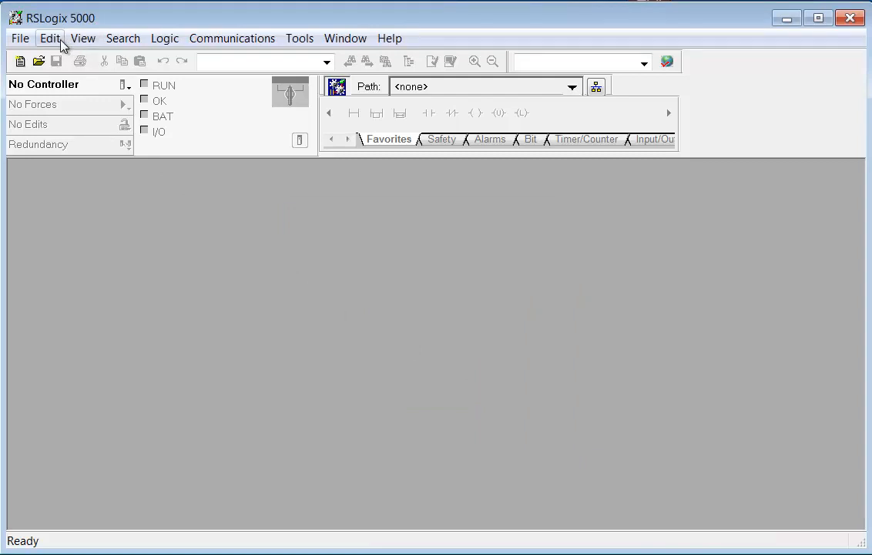
- Browse the View, Search and Logic menus, ending with Communications showing Who Active and Go Online
{"action": "left_click", "coordinate": [82, 37]}
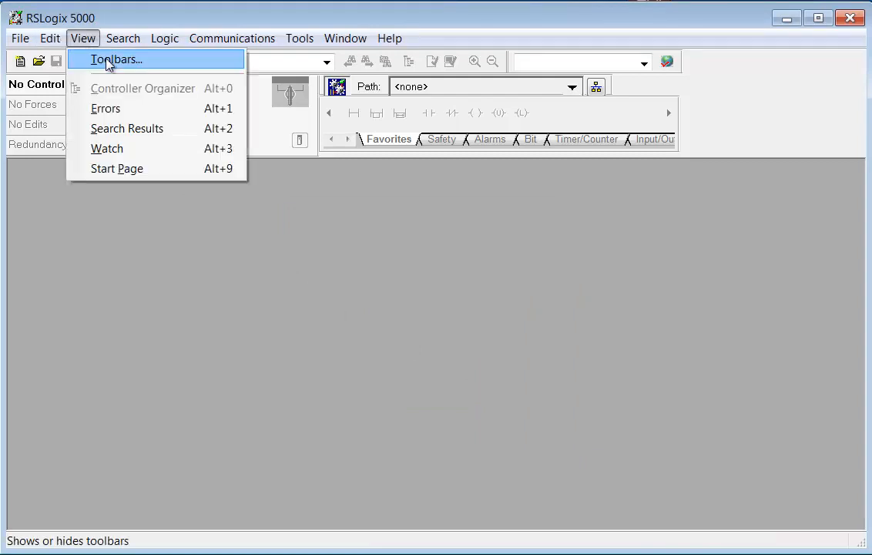
{"action": "left_click", "coordinate": [123, 38]}
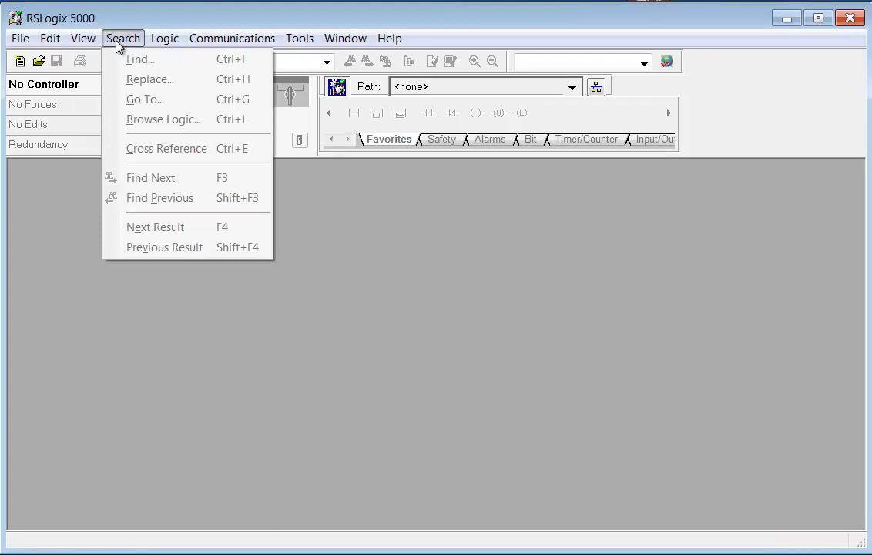
{"action": "left_click", "coordinate": [164, 37]}
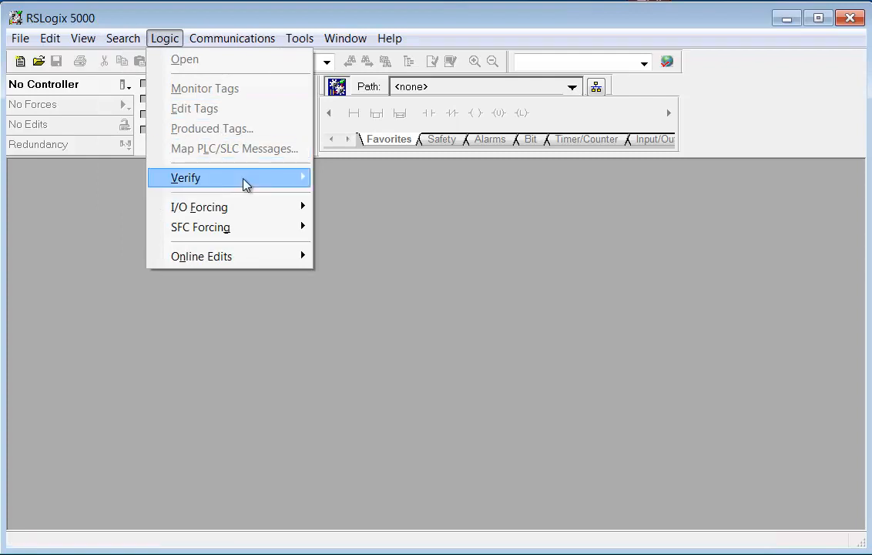
{"action": "mouse_move", "coordinate": [186, 178]}
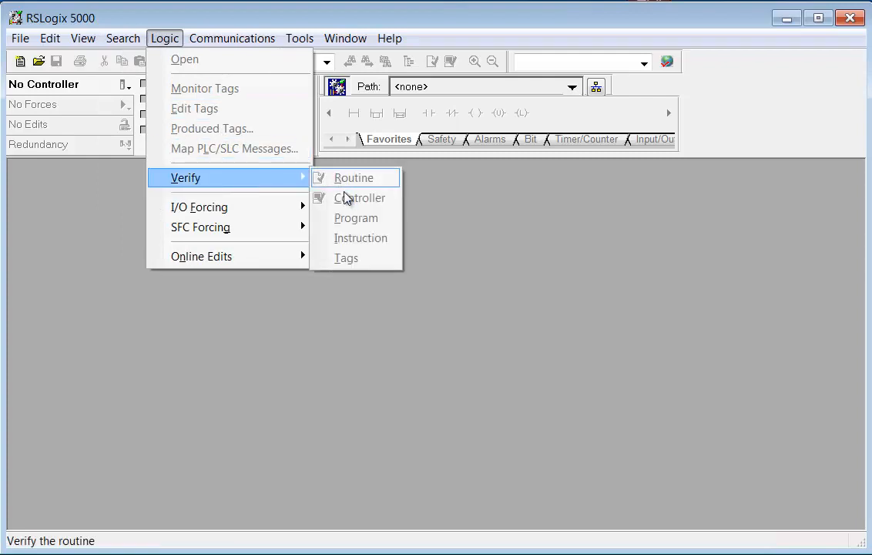
{"action": "mouse_move", "coordinate": [220, 194]}
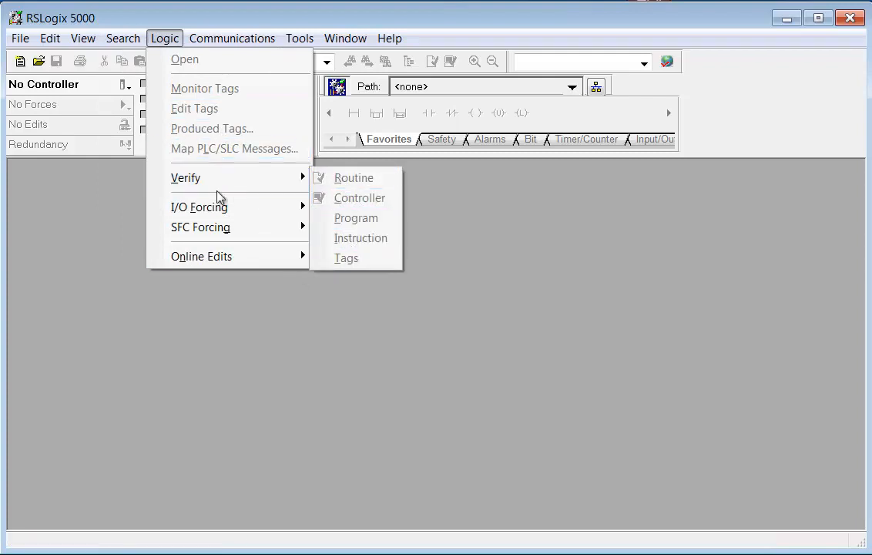
{"action": "left_click", "coordinate": [232, 38]}
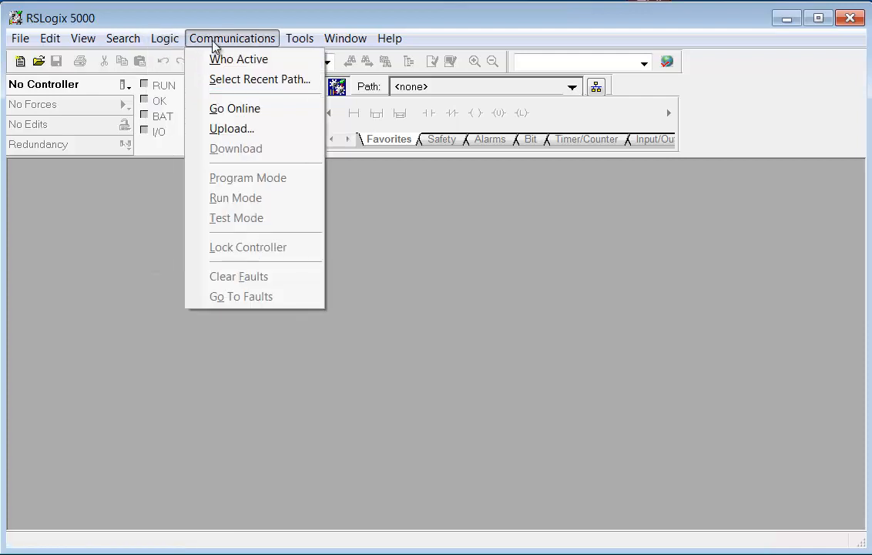
{"action": "mouse_move", "coordinate": [239, 60]}
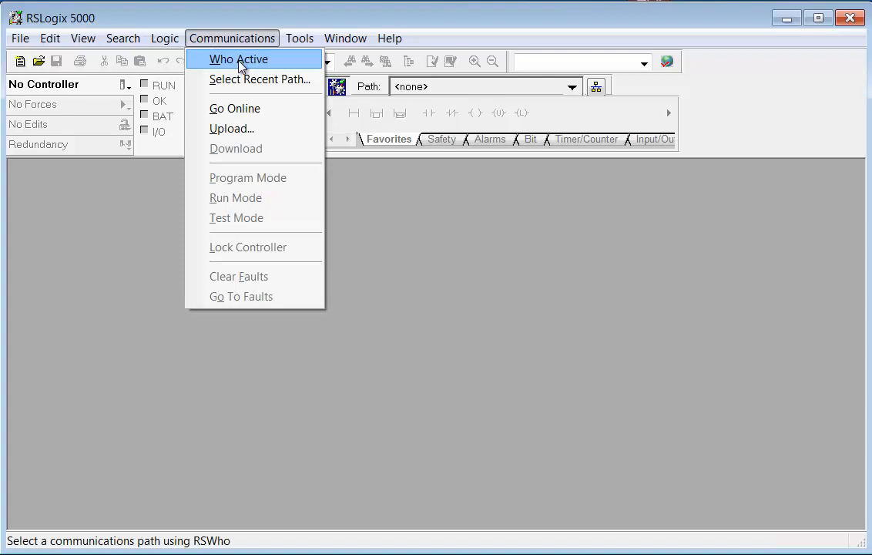
{"action": "left_click", "coordinate": [238, 60]}
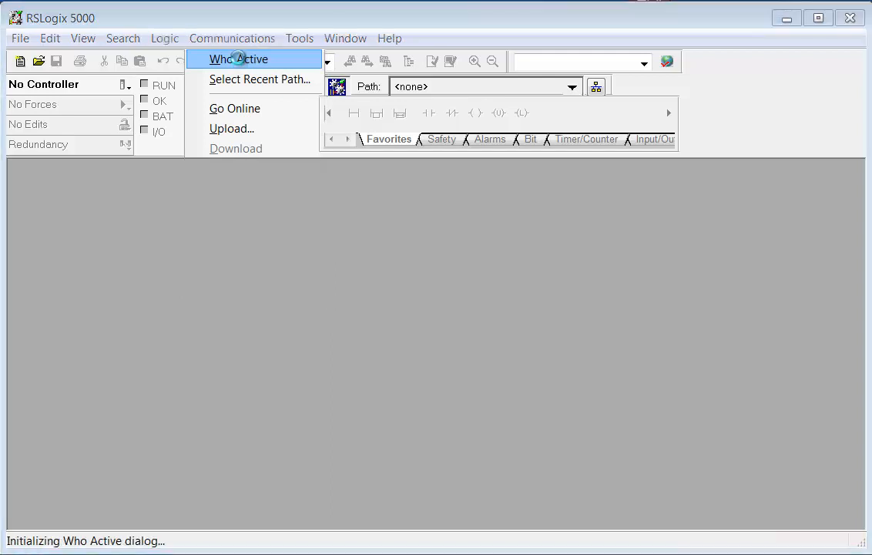
{"action": "left_click", "coordinate": [237, 58]}
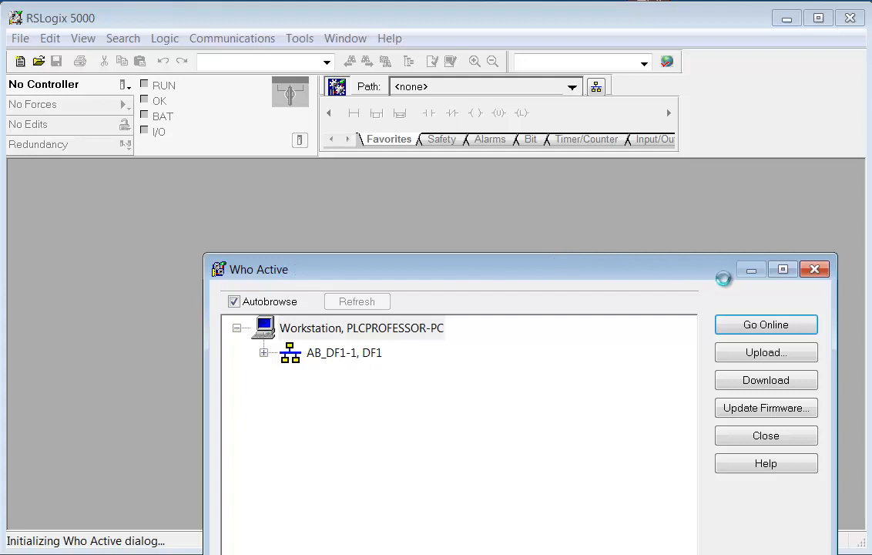
{"action": "left_click", "coordinate": [766, 435]}
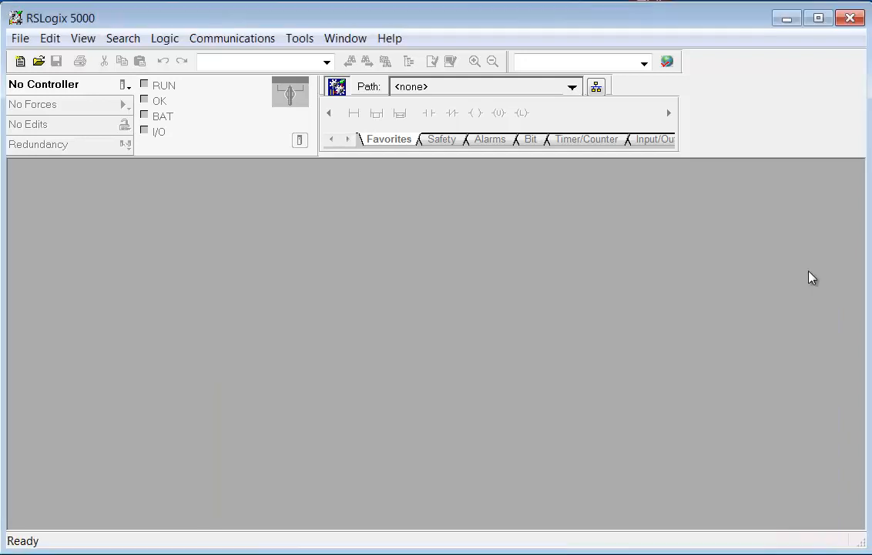
{"action": "left_click", "coordinate": [232, 39]}
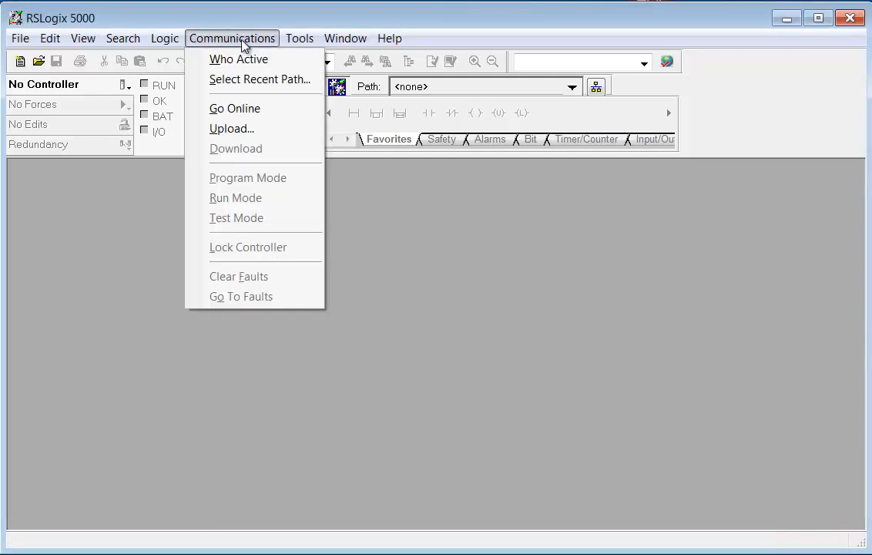
{"action": "mouse_move", "coordinate": [260, 79]}
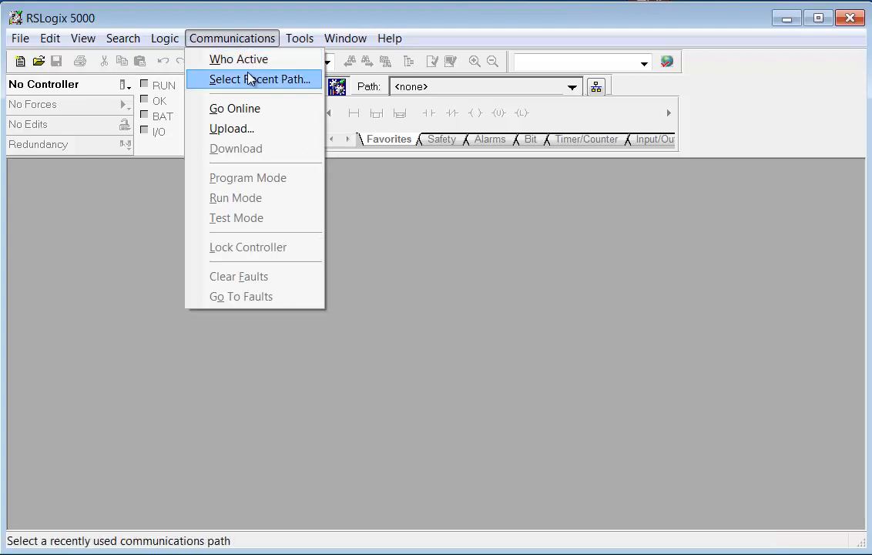
{"action": "mouse_move", "coordinate": [244, 108]}
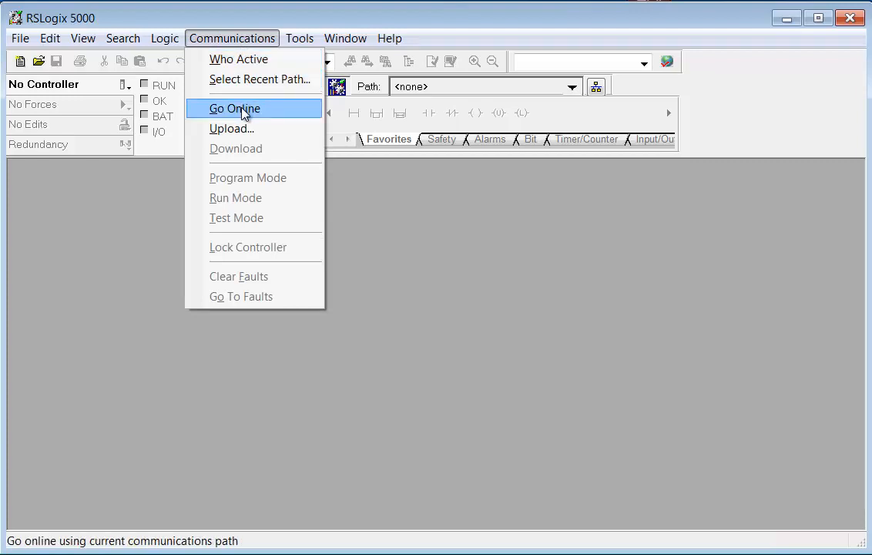
{"action": "mouse_move", "coordinate": [239, 129]}
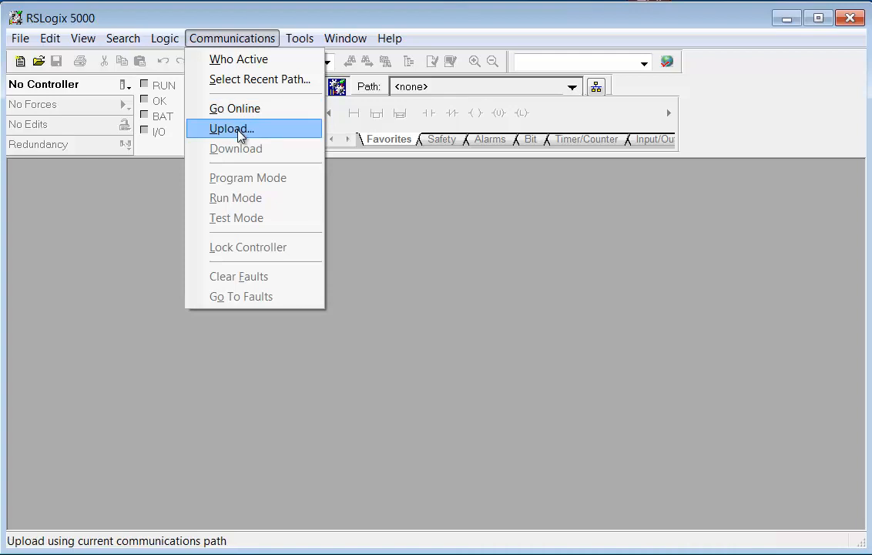
{"action": "mouse_move", "coordinate": [239, 58]}
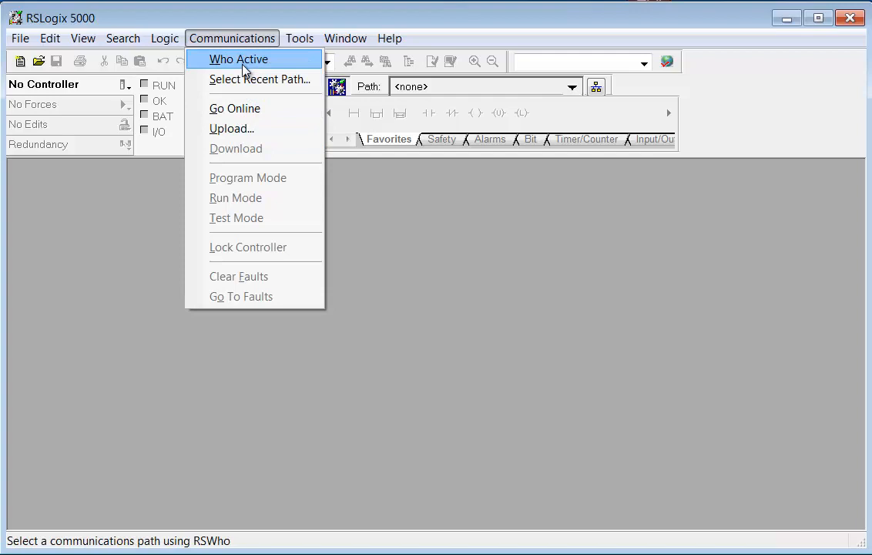
{"action": "left_click", "coordinate": [299, 38]}
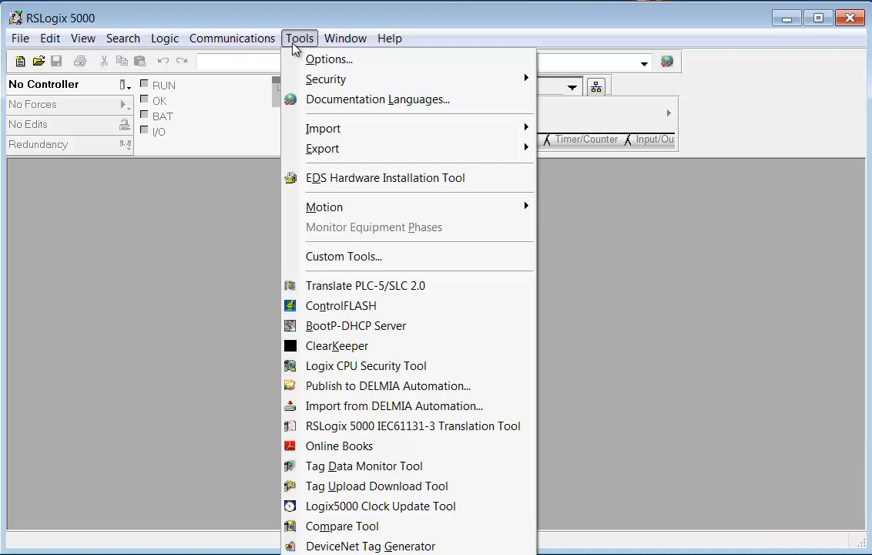
{"action": "mouse_move", "coordinate": [329, 59]}
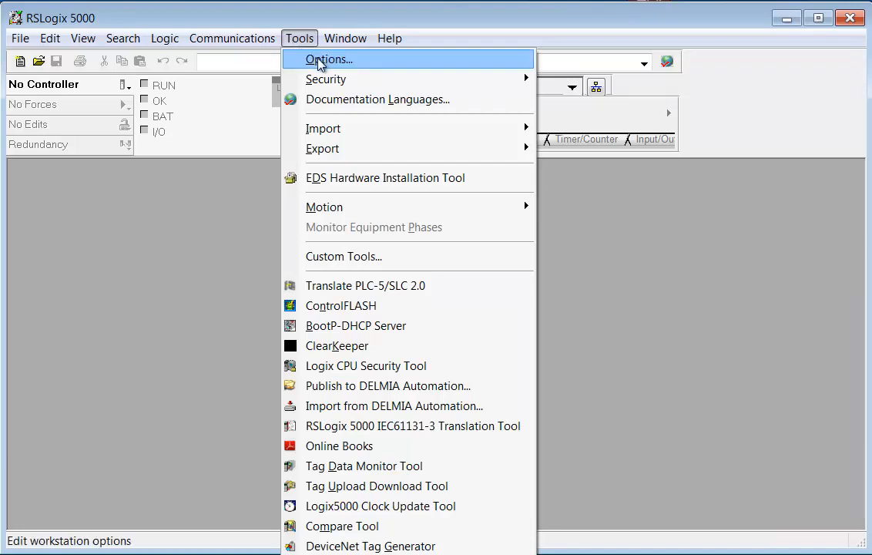
- Show Tools > Options at Ladder Editor > Display, covering rung numbering, wrapping and comments
{"action": "left_click", "coordinate": [329, 59]}
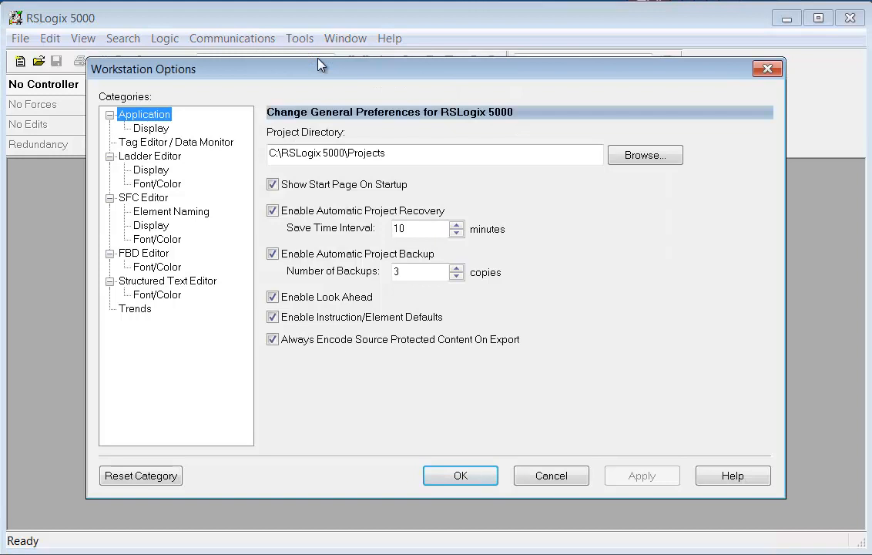
{"action": "mouse_move", "coordinate": [229, 137]}
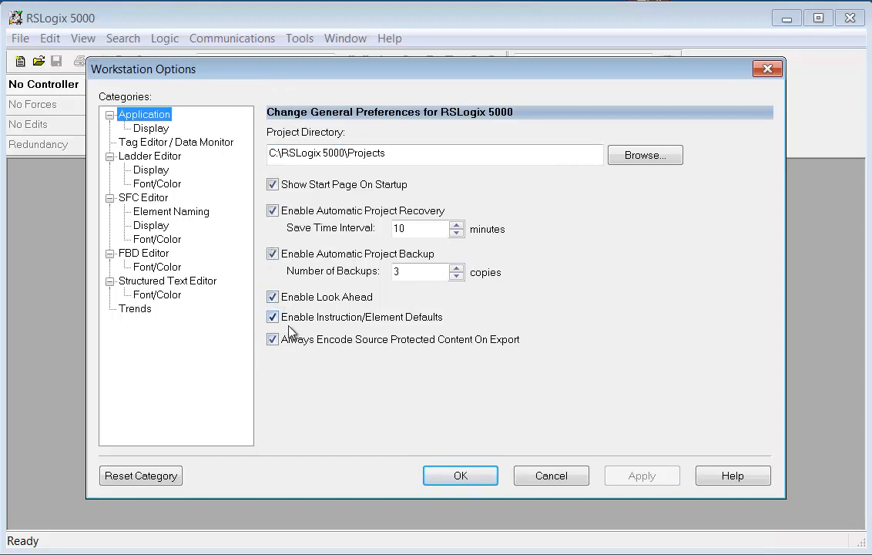
{"action": "mouse_move", "coordinate": [299, 362]}
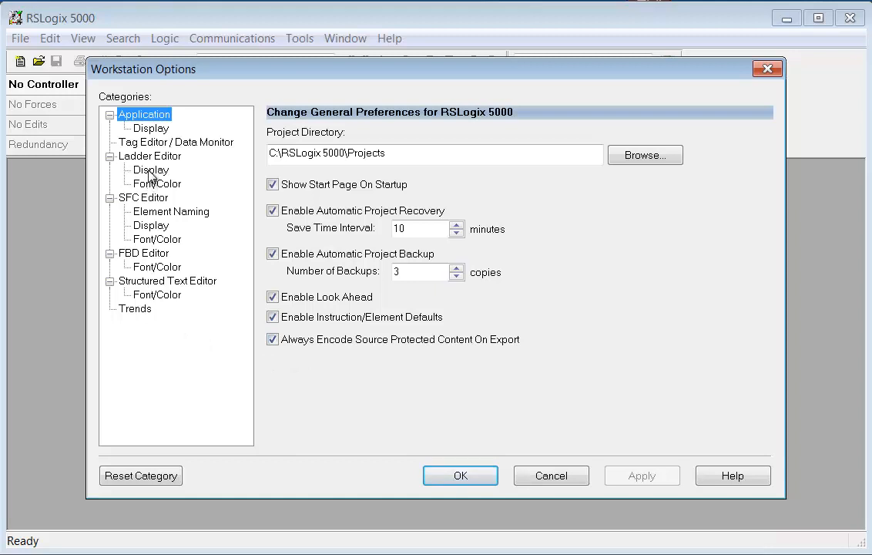
{"action": "left_click", "coordinate": [150, 170]}
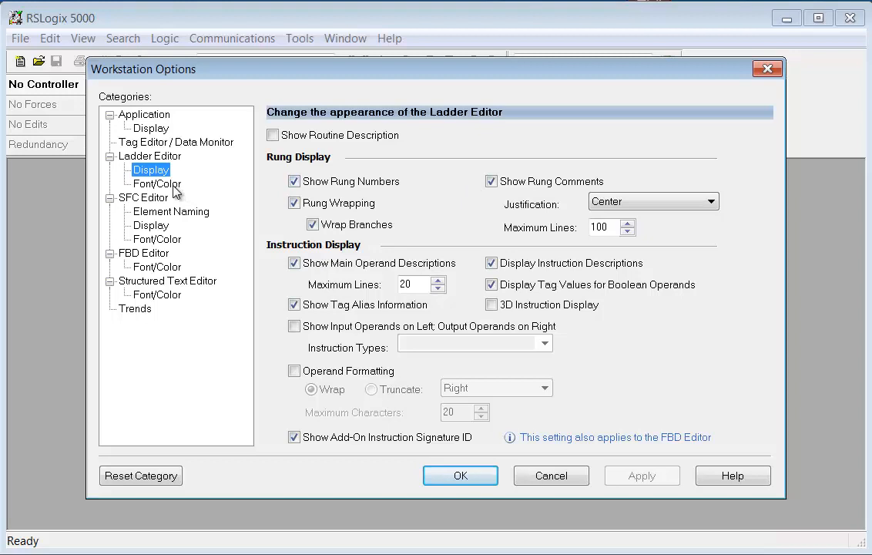
- View the Ladder Editor Font/Color category showing Arial size 8 and caret colors
{"action": "left_click", "coordinate": [157, 183]}
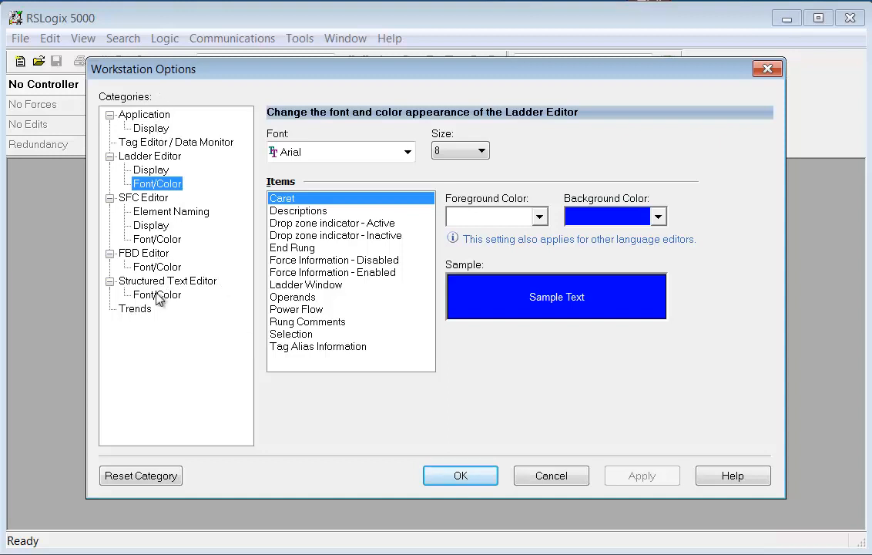
{"action": "mouse_move", "coordinate": [155, 297]}
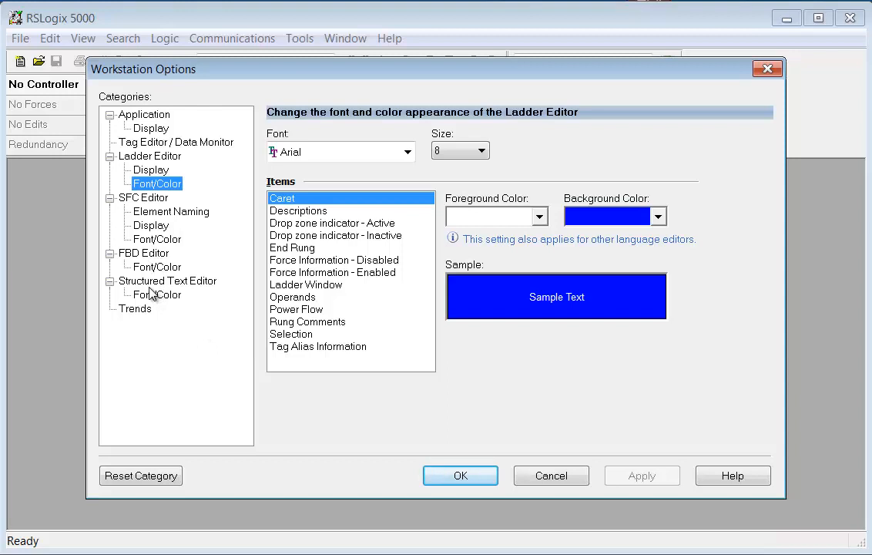
{"action": "mouse_move", "coordinate": [151, 168]}
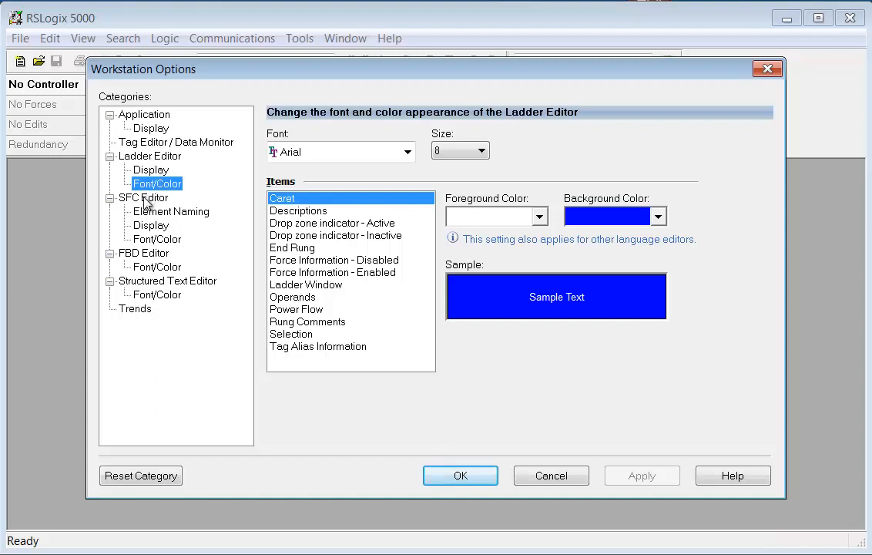
{"action": "mouse_move", "coordinate": [145, 286]}
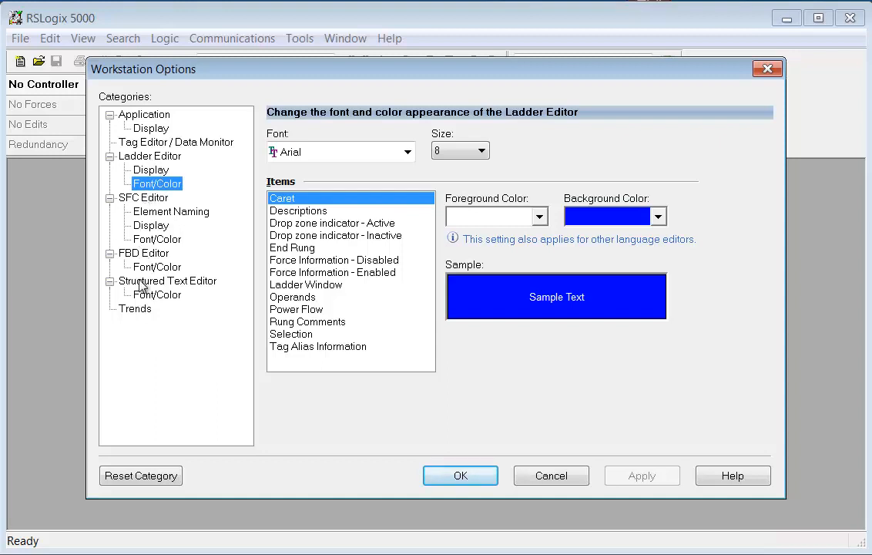
{"action": "mouse_move", "coordinate": [142, 320]}
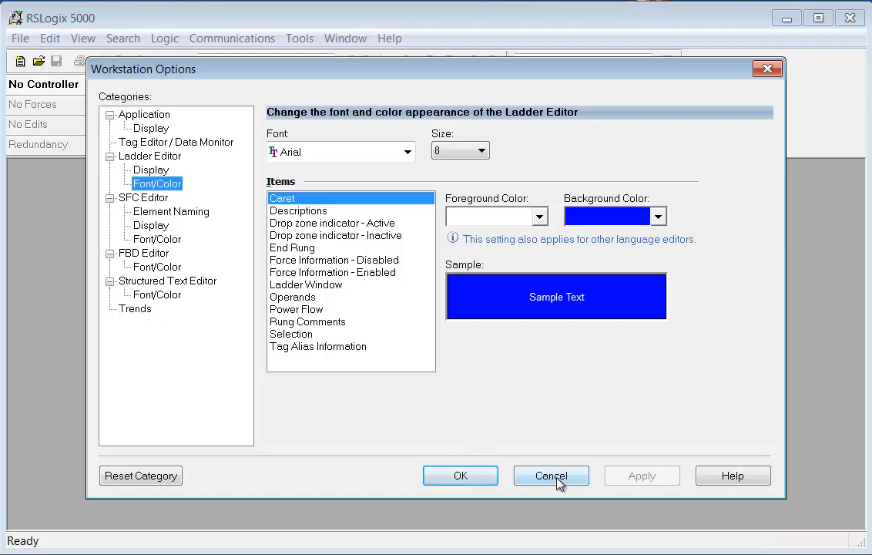
- Cancel Workstation Options and review the Tools menu's Import, Export, Motion and ControlFLASH entries
{"action": "left_click", "coordinate": [551, 475]}
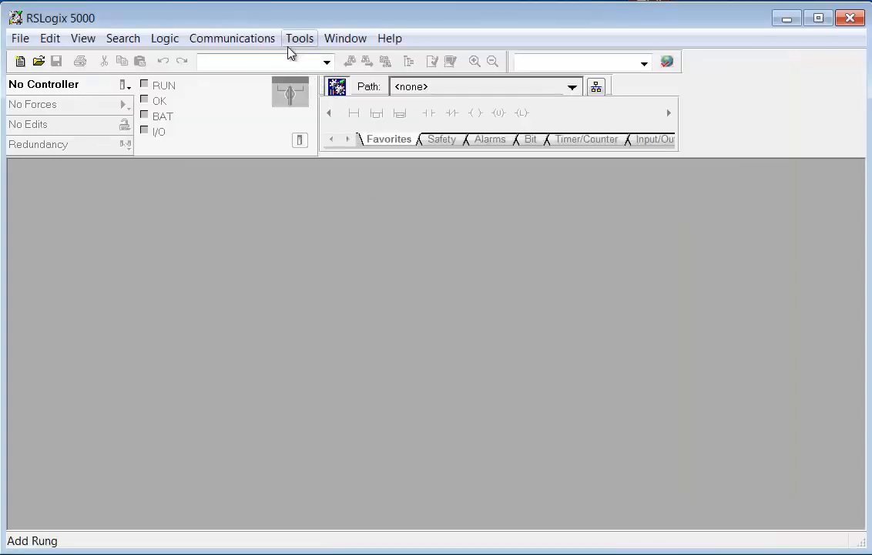
{"action": "left_click", "coordinate": [300, 37]}
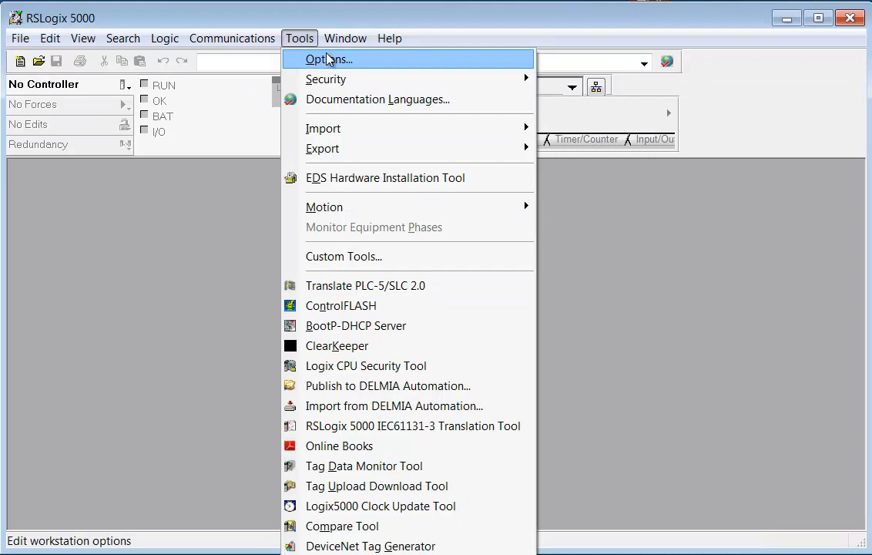
{"action": "mouse_move", "coordinate": [669, 66]}
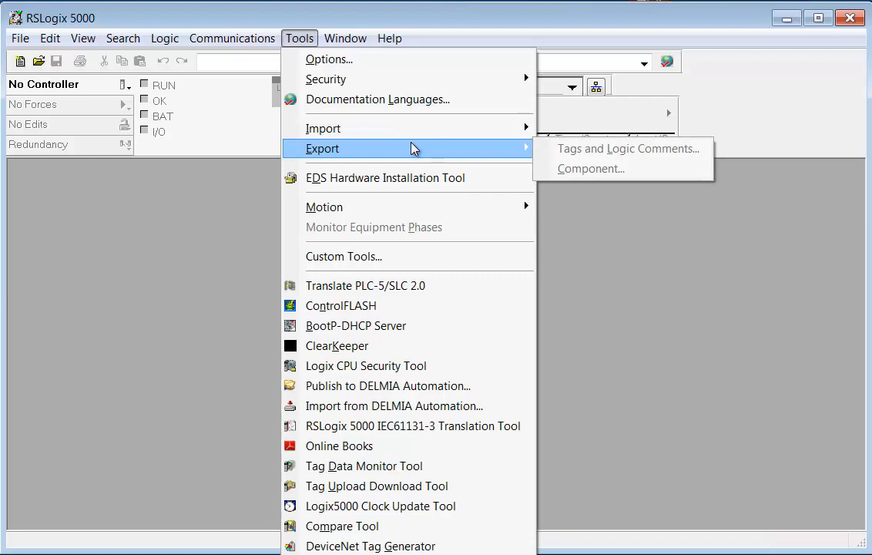
{"action": "mouse_move", "coordinate": [414, 171]}
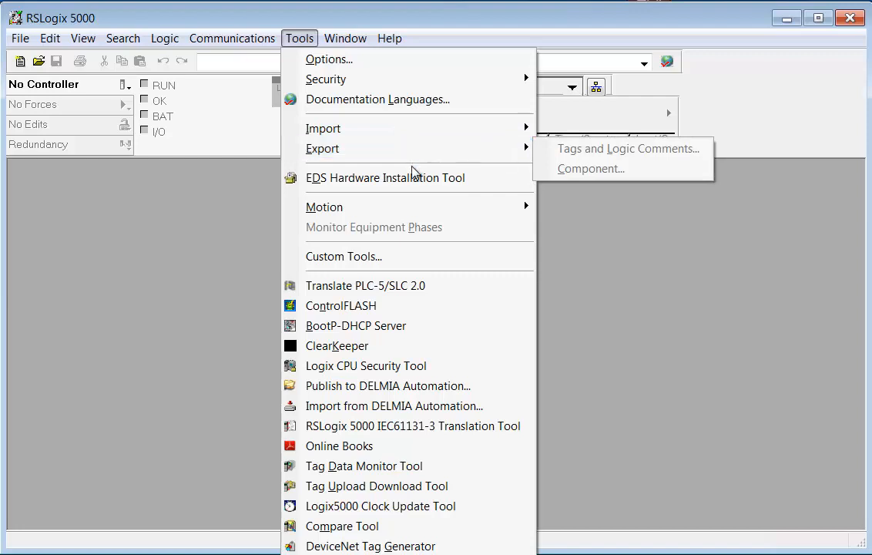
{"action": "mouse_move", "coordinate": [384, 177]}
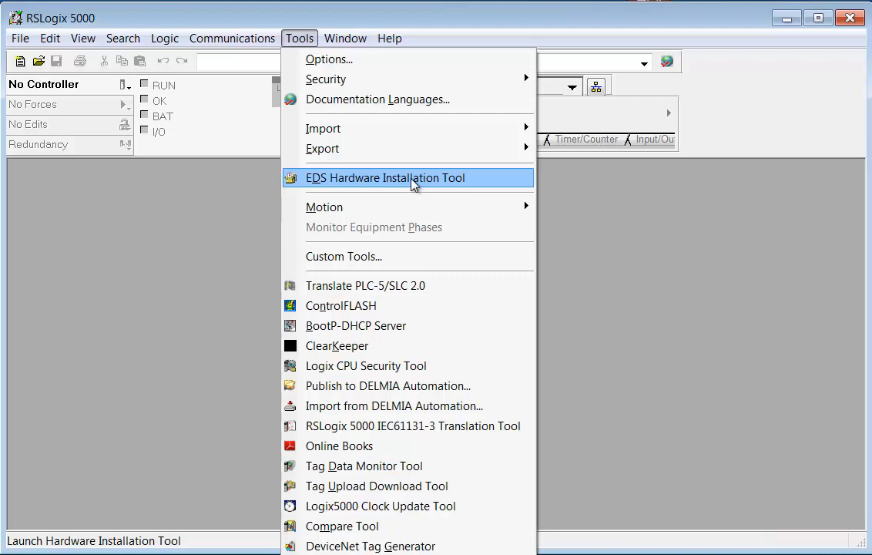
{"action": "mouse_move", "coordinate": [324, 207]}
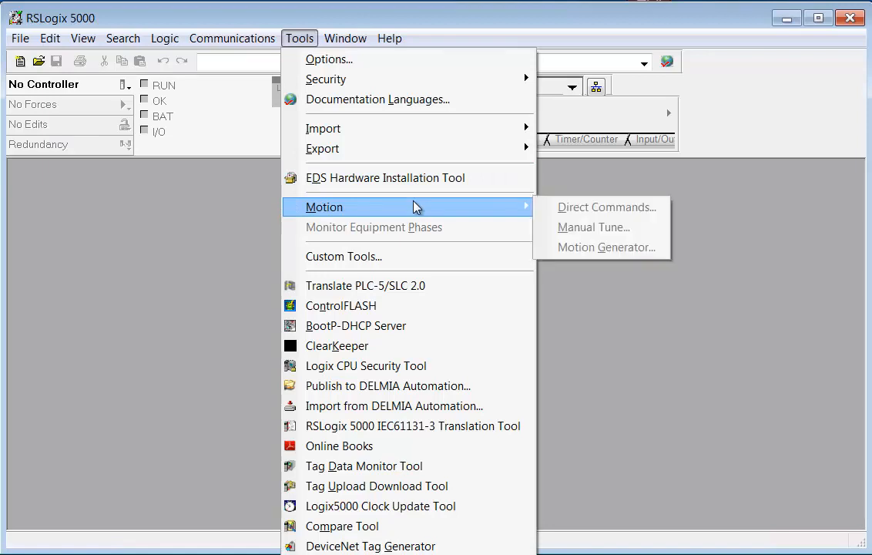
{"action": "mouse_move", "coordinate": [589, 269]}
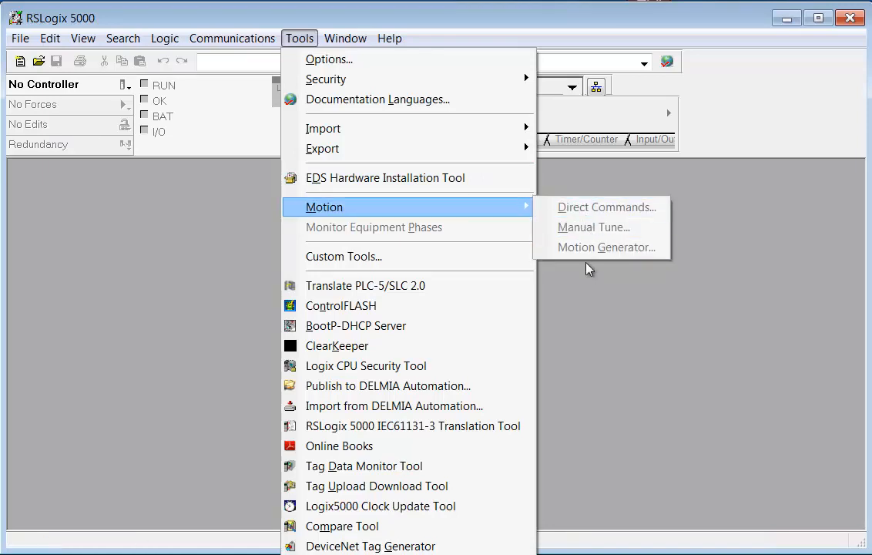
{"action": "mouse_move", "coordinate": [594, 227]}
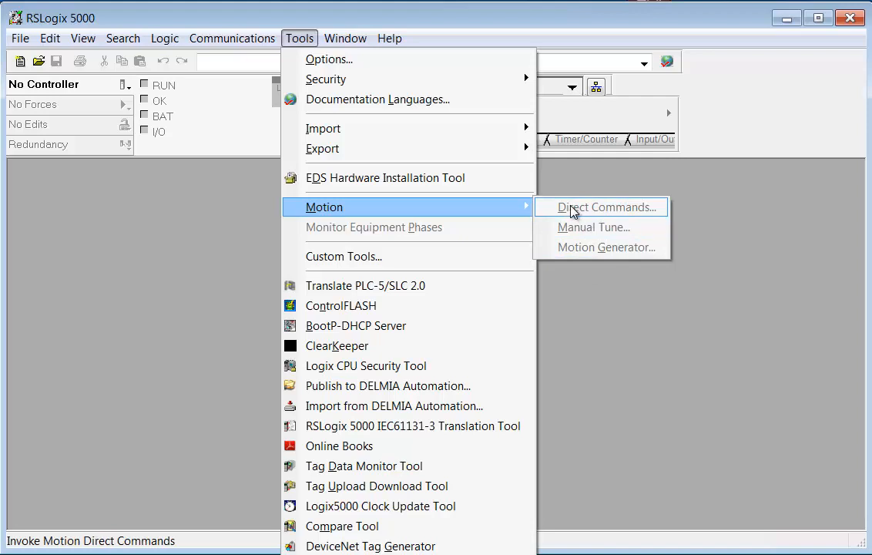
{"action": "mouse_move", "coordinate": [378, 291]}
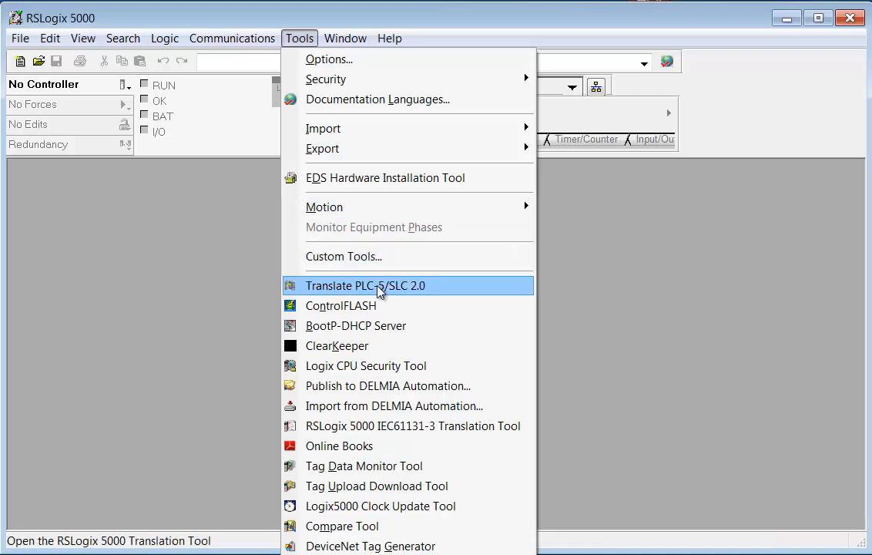
{"action": "mouse_move", "coordinate": [335, 337]}
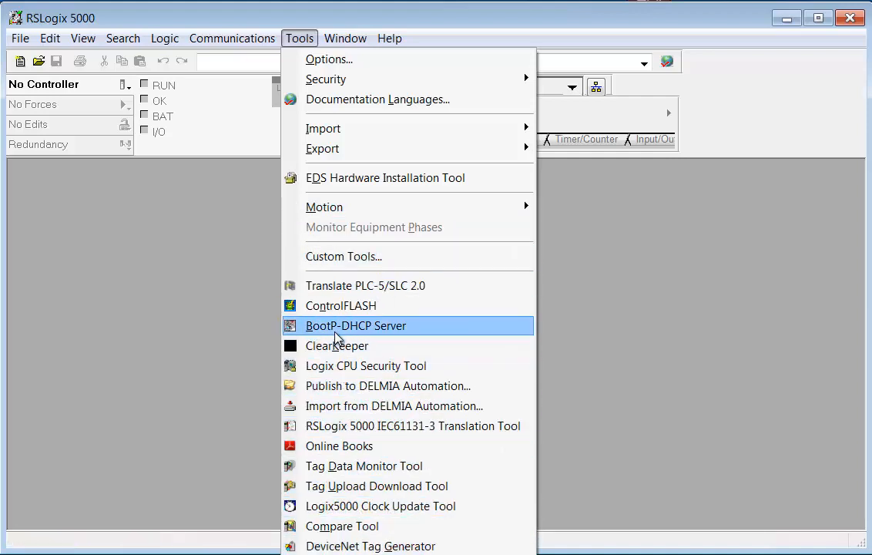
{"action": "mouse_move", "coordinate": [355, 326]}
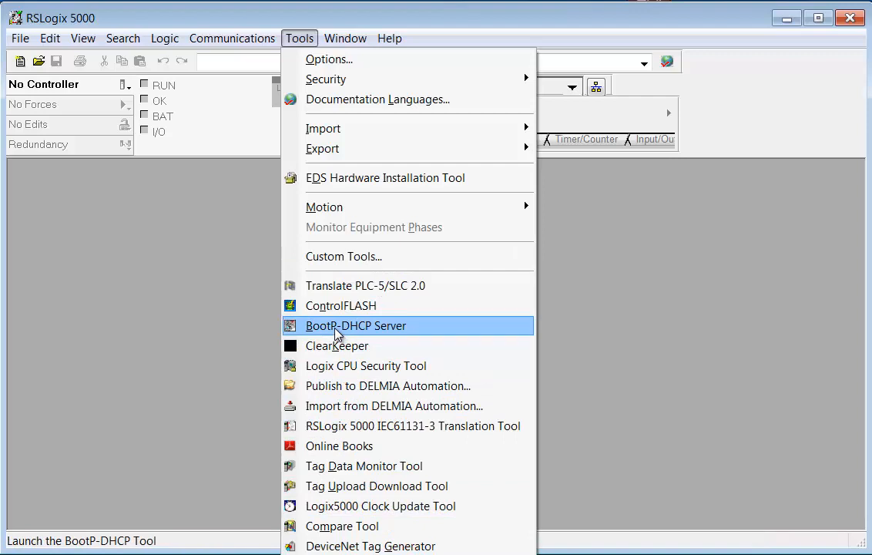
{"action": "mouse_move", "coordinate": [336, 345]}
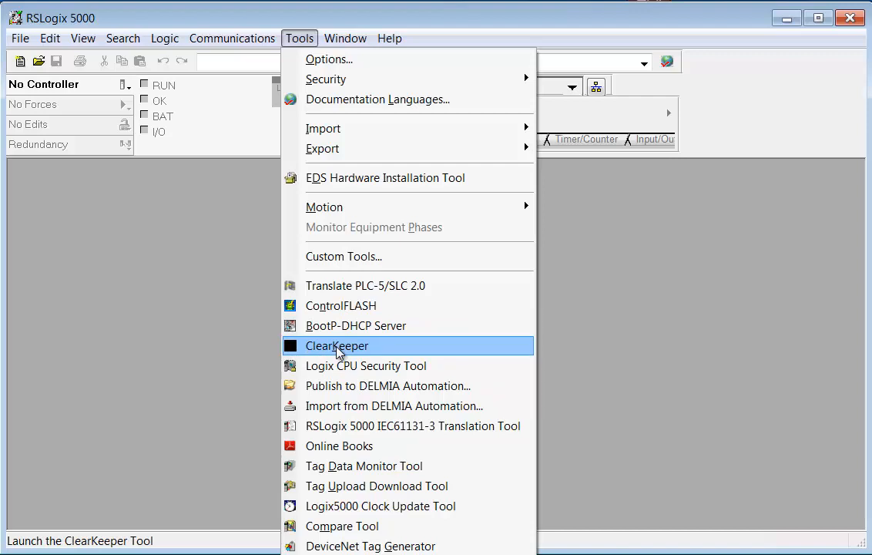
{"action": "mouse_move", "coordinate": [370, 546]}
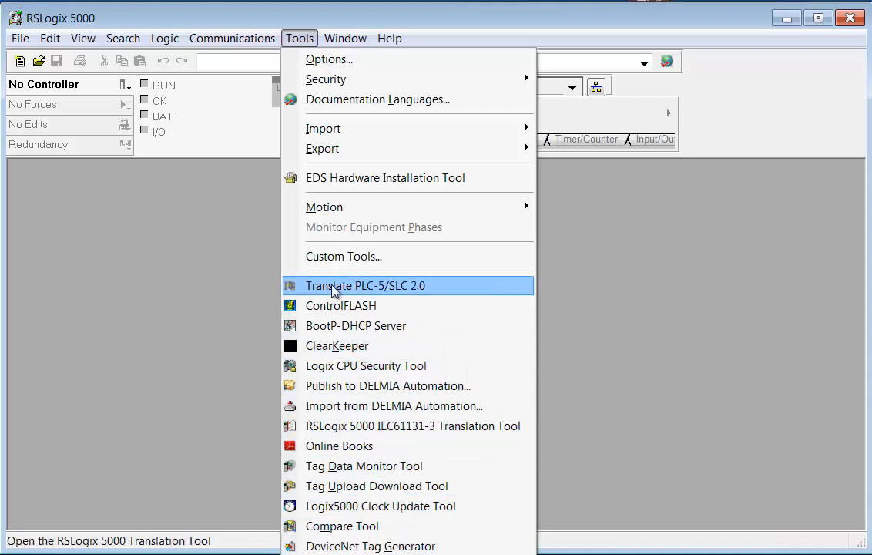
- Review the unavailable Window commands, then show Help's contents, release notes and Quick Start
{"action": "left_click", "coordinate": [345, 38]}
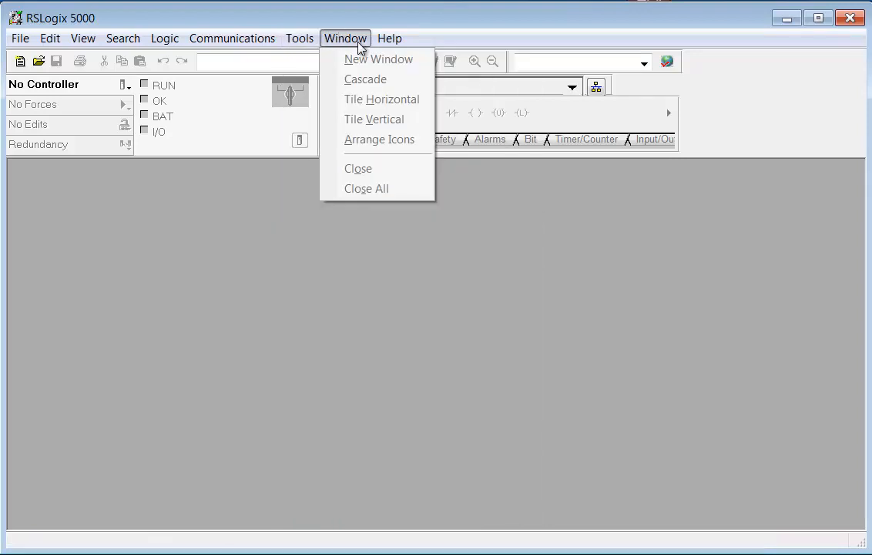
{"action": "mouse_move", "coordinate": [364, 80]}
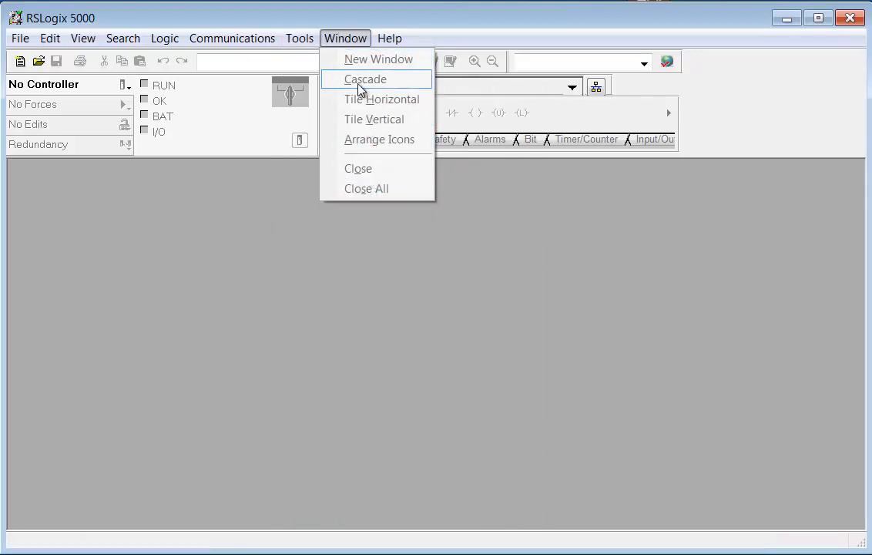
{"action": "left_click", "coordinate": [390, 38]}
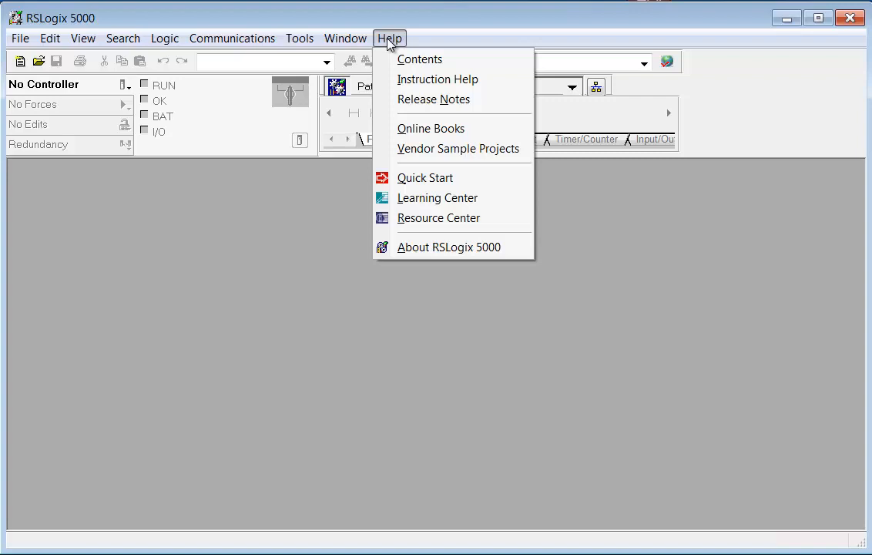
{"action": "mouse_move", "coordinate": [437, 79]}
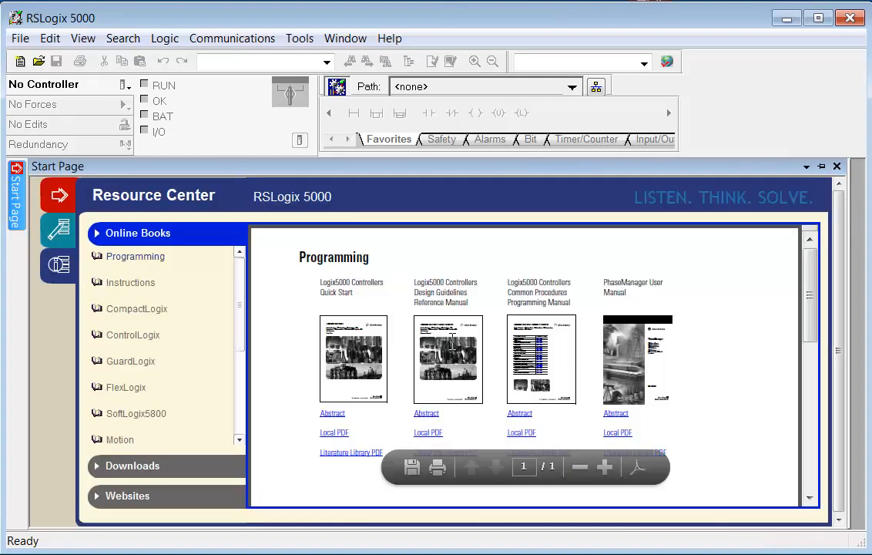
{"action": "mouse_move", "coordinate": [709, 409]}
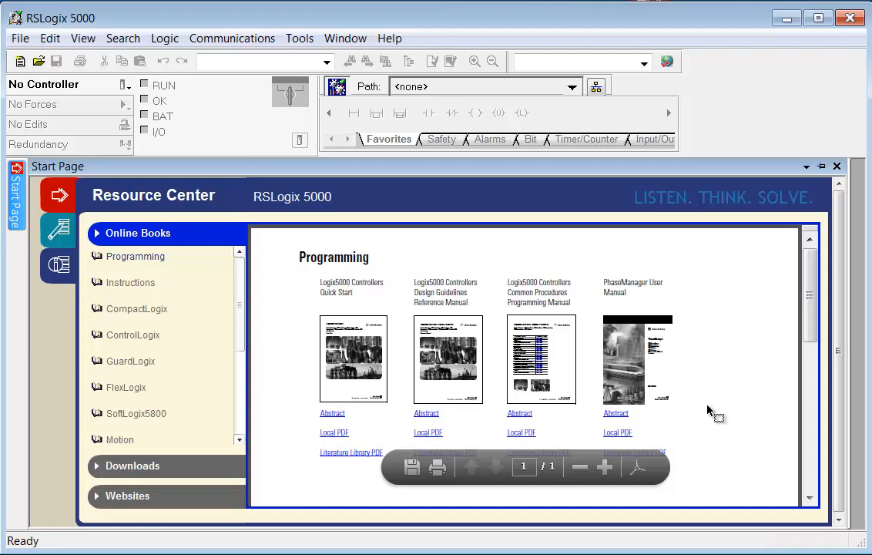
{"action": "mouse_move", "coordinate": [147, 361]}
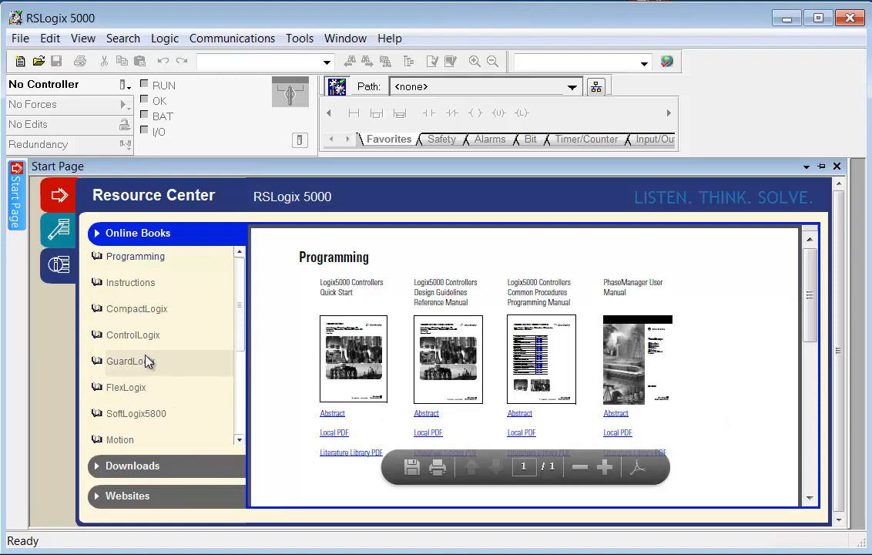
- Choose the CompactLogix collection under the Resource Center's Online Books
{"action": "left_click", "coordinate": [137, 308]}
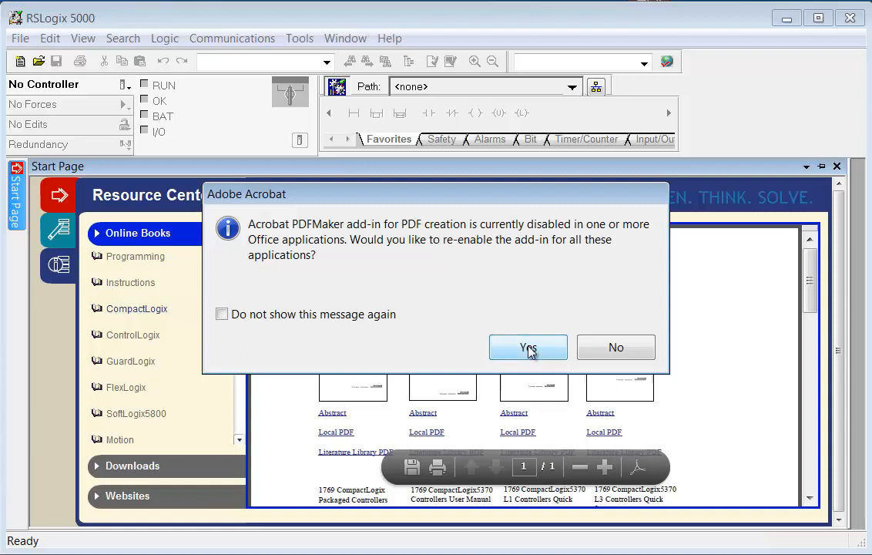
- Accept the Acrobat add-in prompt, view the SoftLogix5800 and Instructions books, then close the Start Page
{"action": "left_click", "coordinate": [528, 347]}
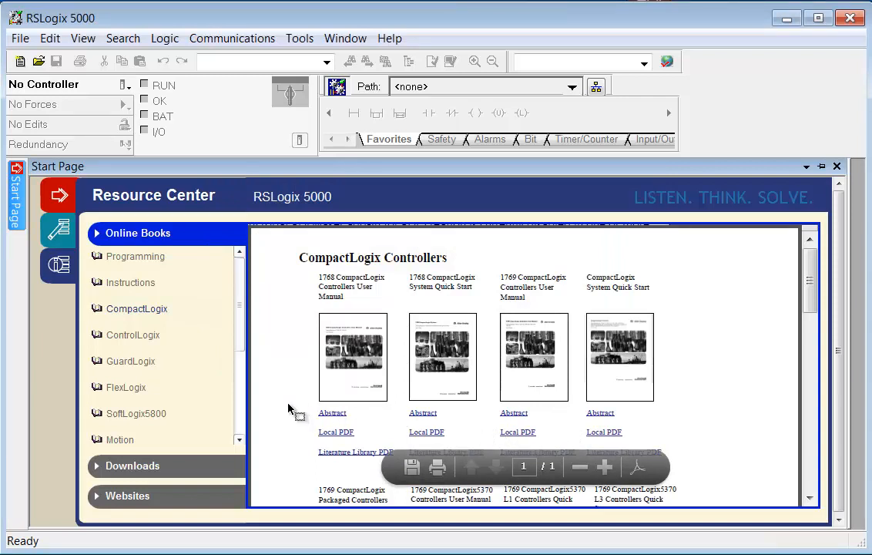
{"action": "mouse_move", "coordinate": [136, 414]}
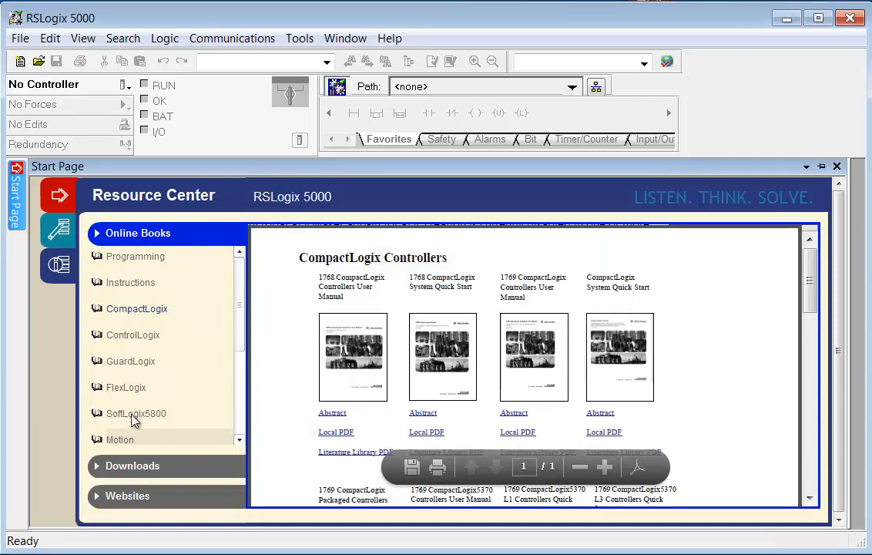
{"action": "left_click", "coordinate": [135, 414]}
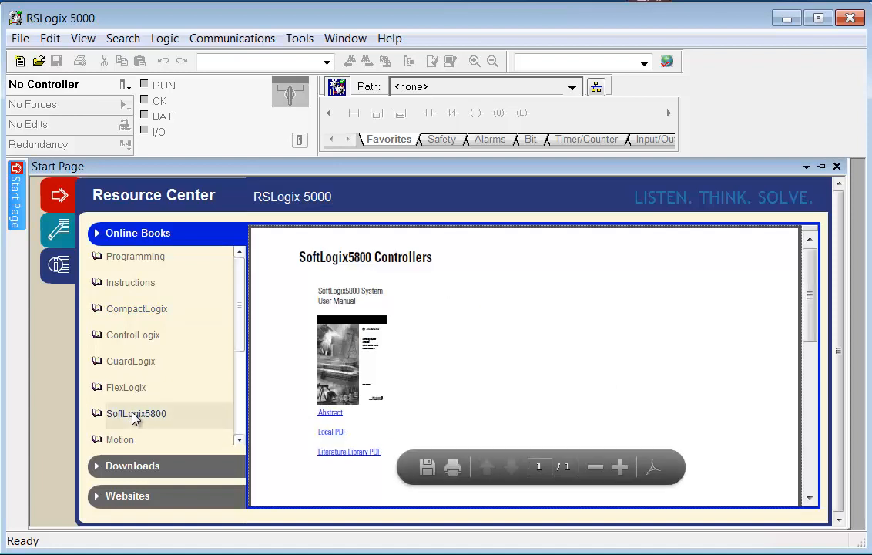
{"action": "mouse_move", "coordinate": [137, 308]}
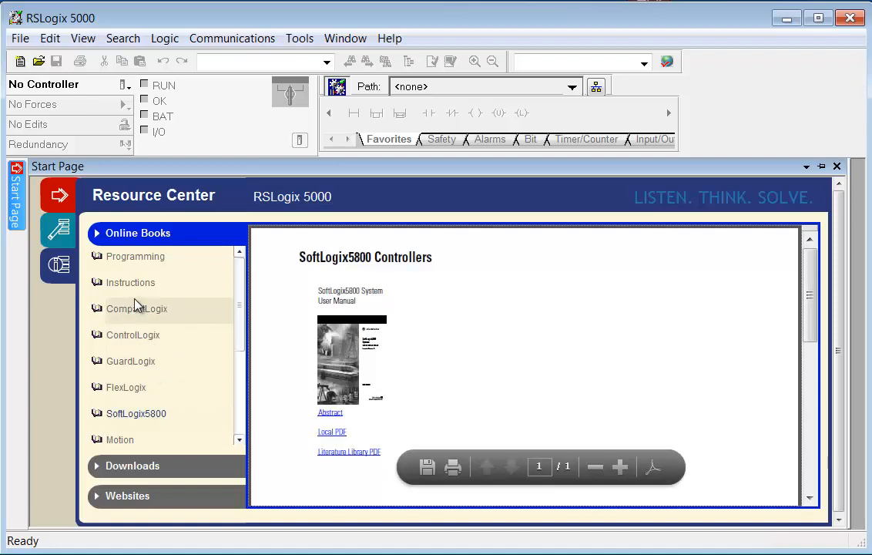
{"action": "left_click", "coordinate": [129, 282]}
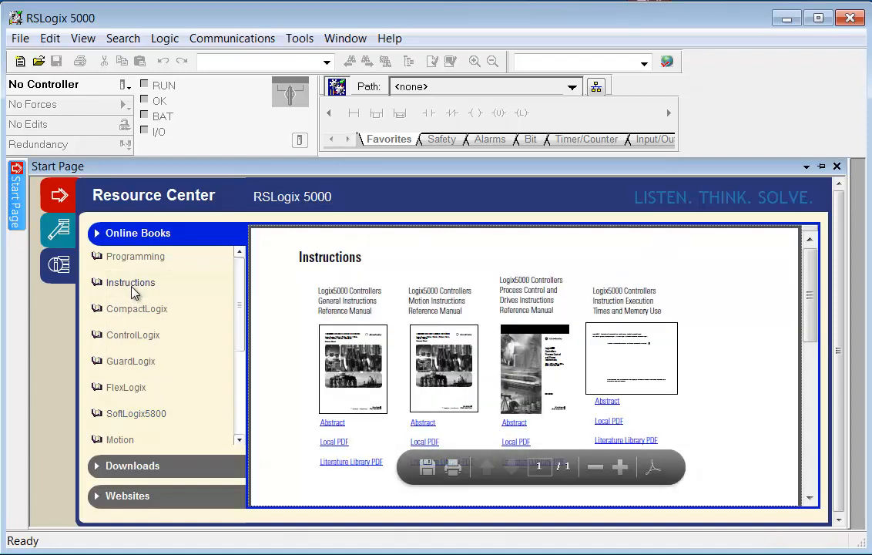
{"action": "mouse_move", "coordinate": [266, 408]}
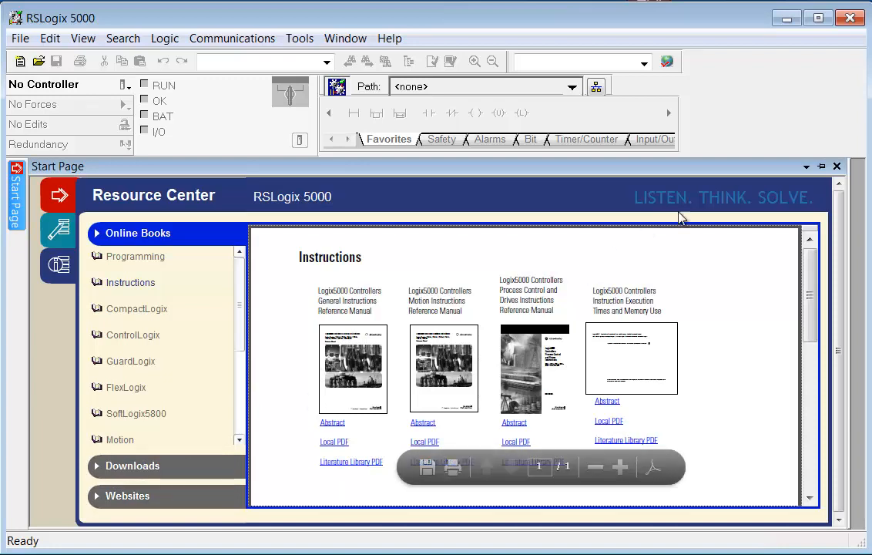
{"action": "left_click", "coordinate": [836, 165]}
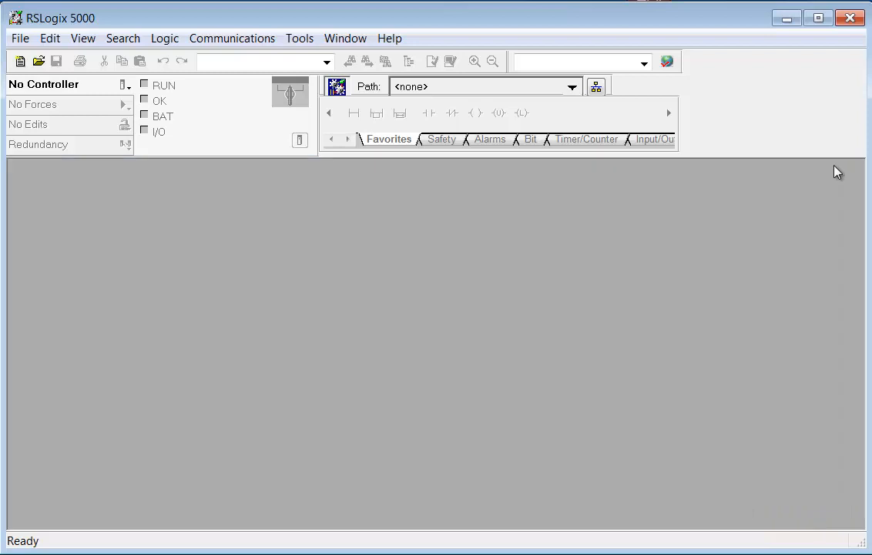
{"action": "mouse_move", "coordinate": [643, 224]}
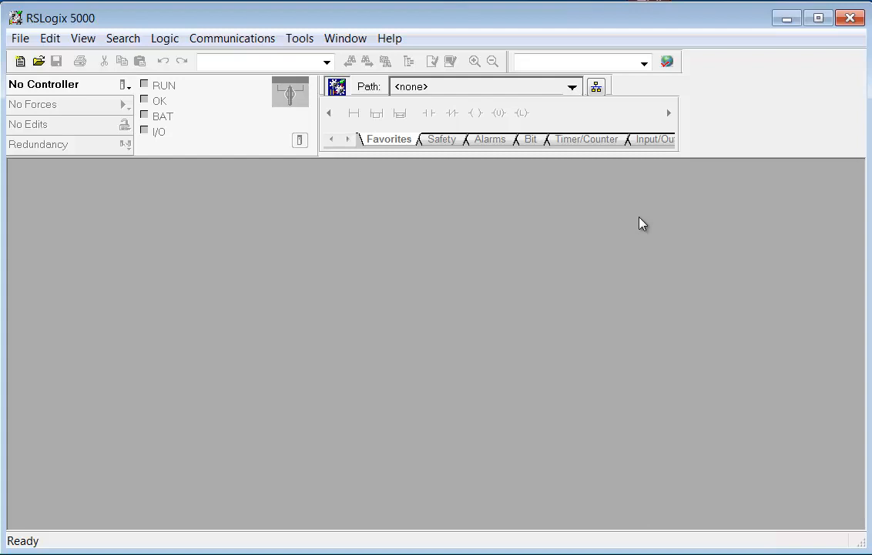
{"action": "mouse_move", "coordinate": [694, 330]}
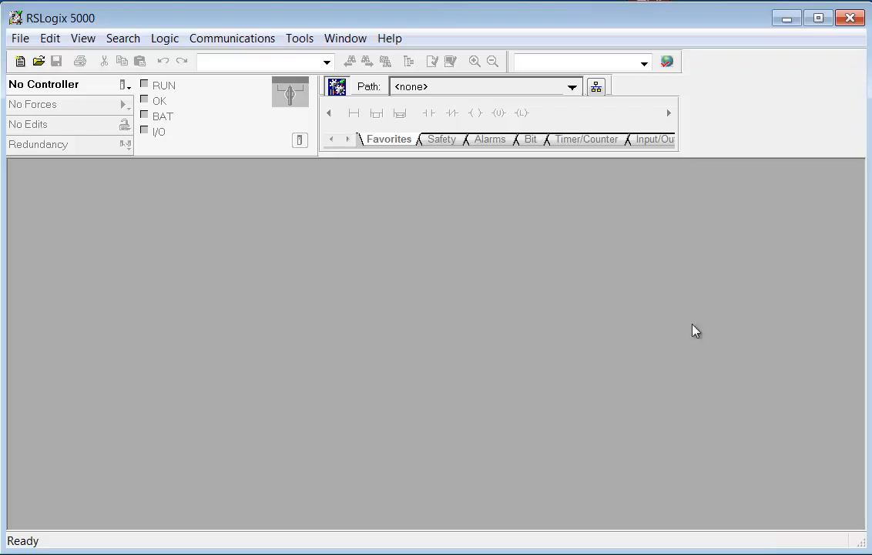